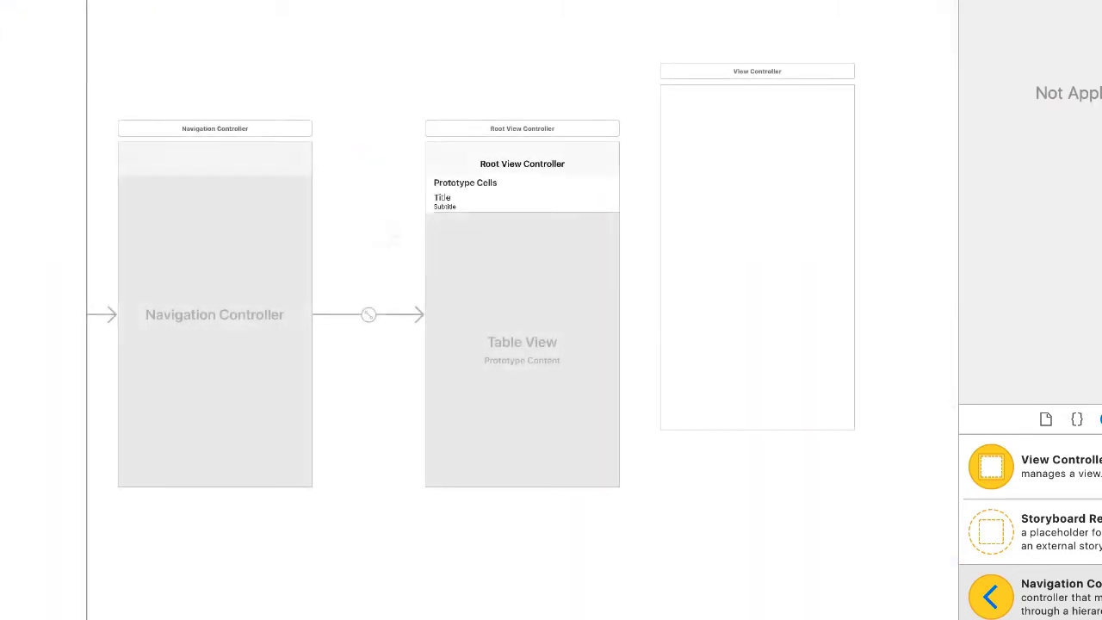
mouse_move(541, 207)
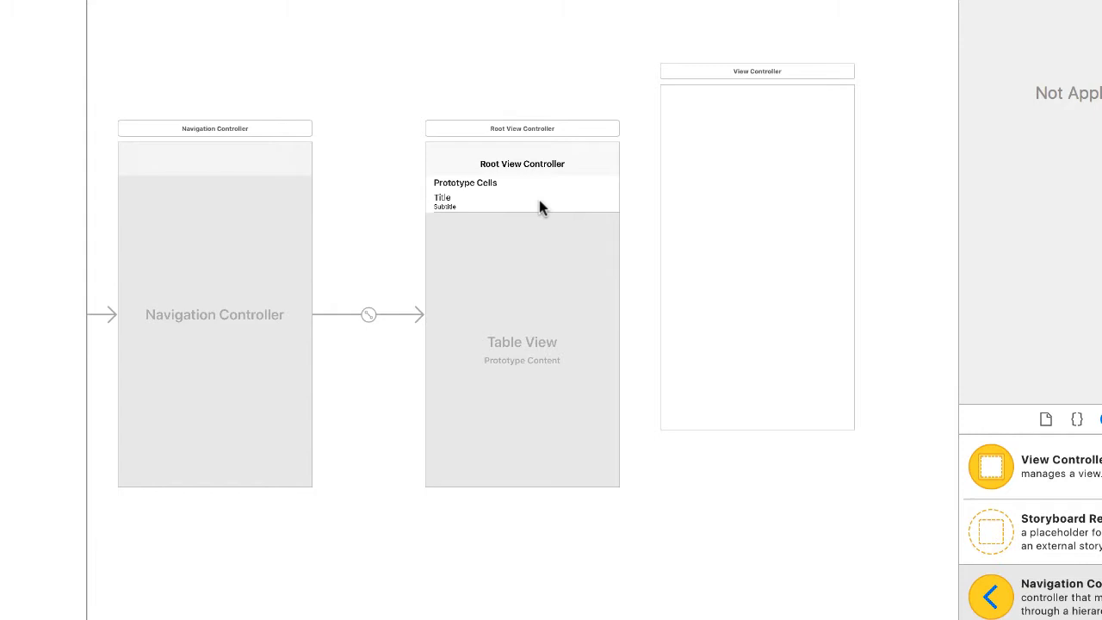
mouse_move(540, 199)
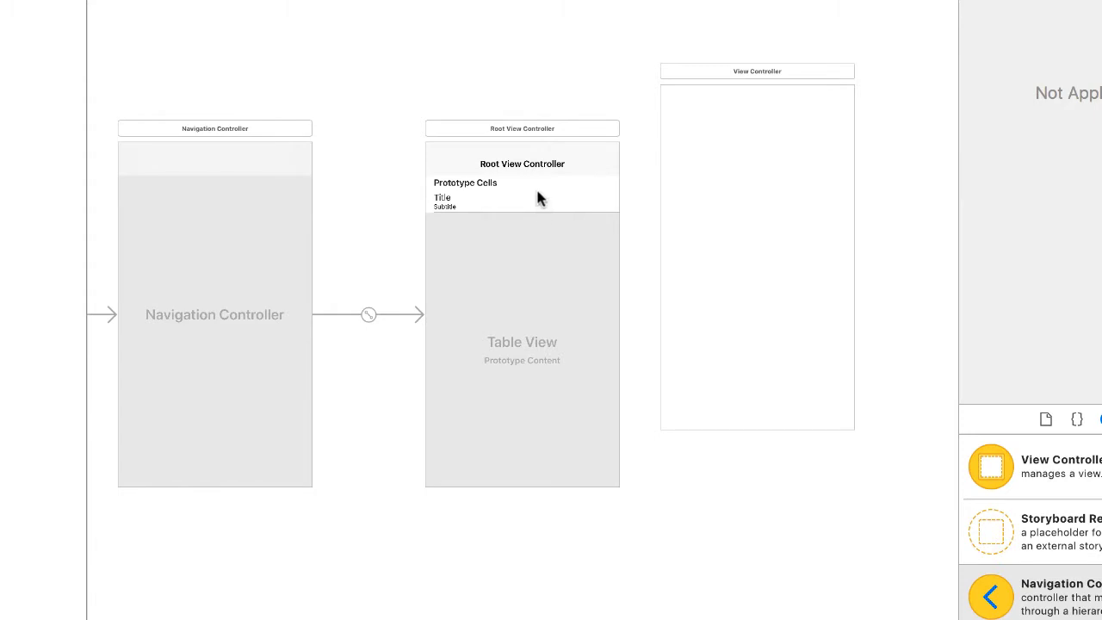
Add a Show segue from the movie prototype cell to the detail View Controller
drag(757, 70, 819, 96)
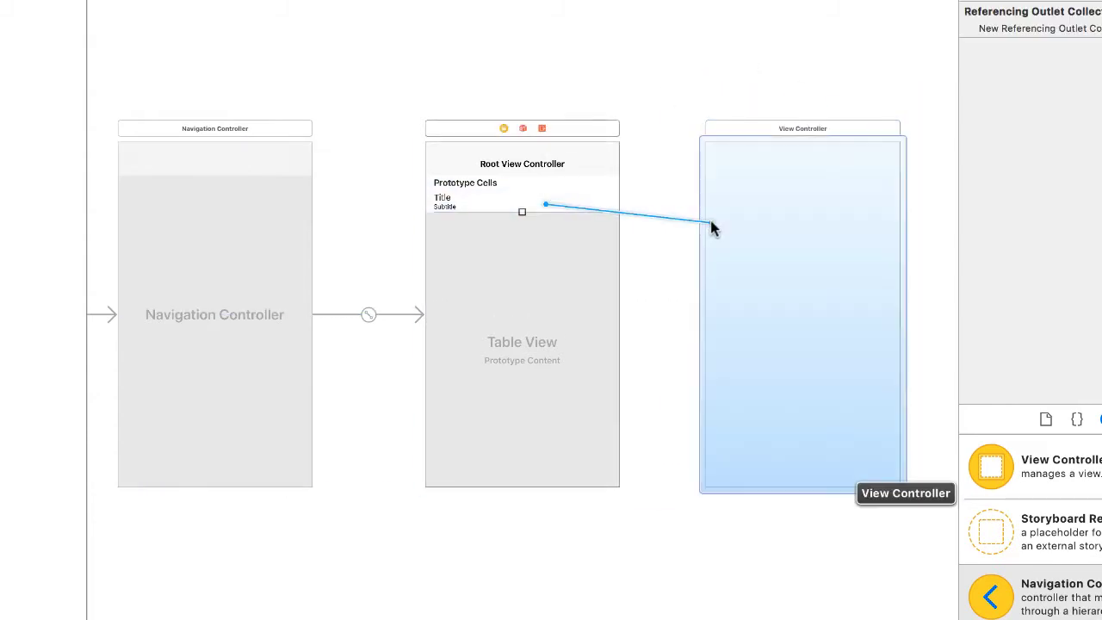
click(713, 225)
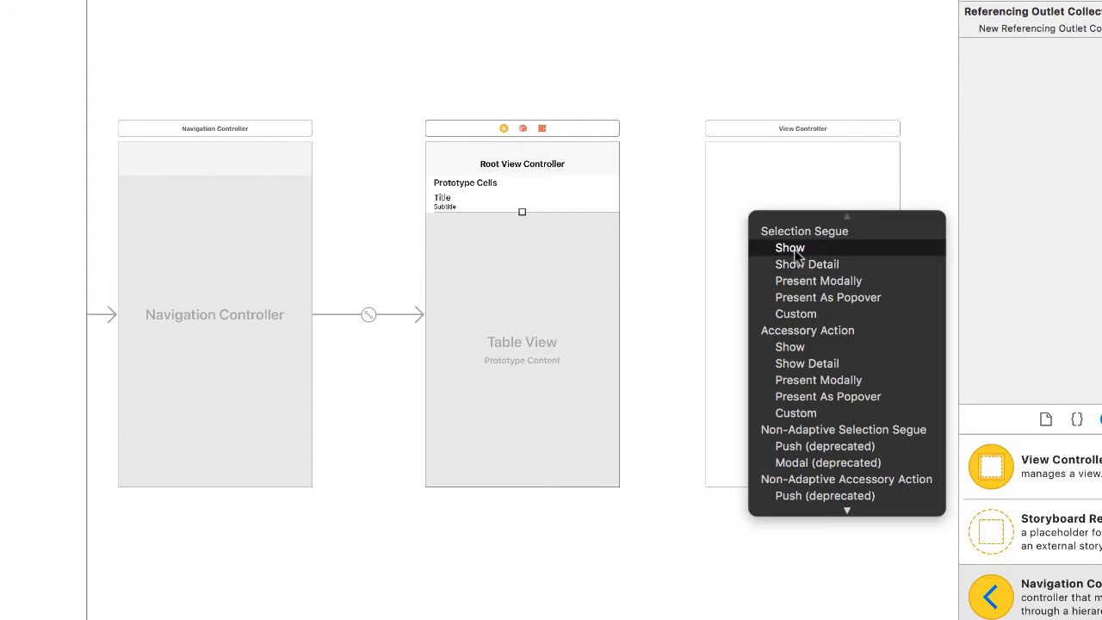
click(790, 248)
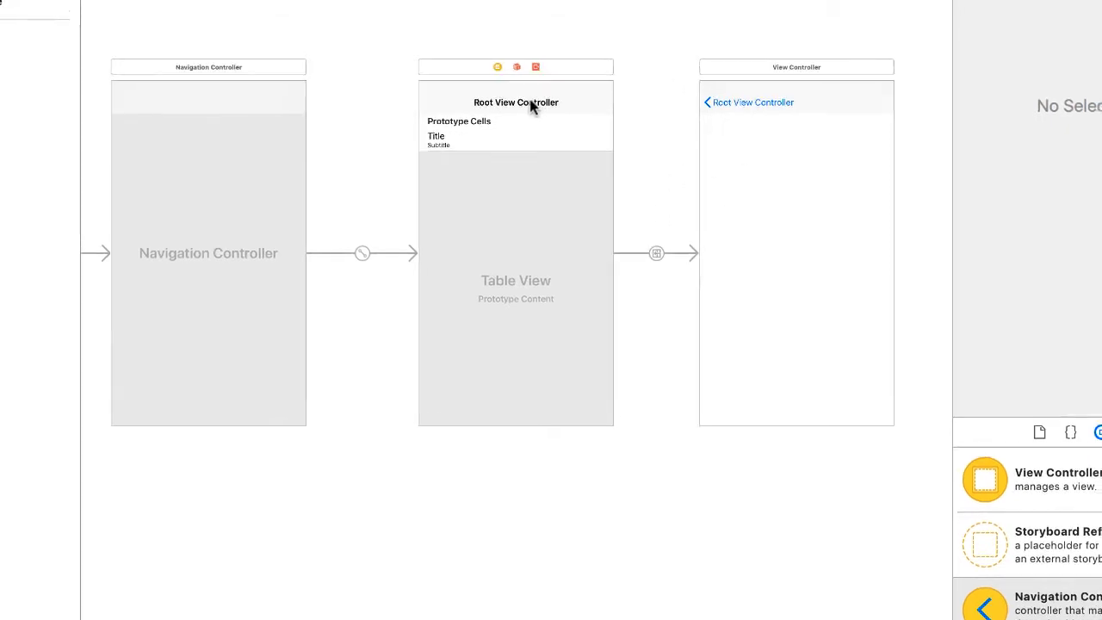
Rename the table screen's navigation title from Root View Controller to 'Movies'
click(516, 102)
text(Movies)
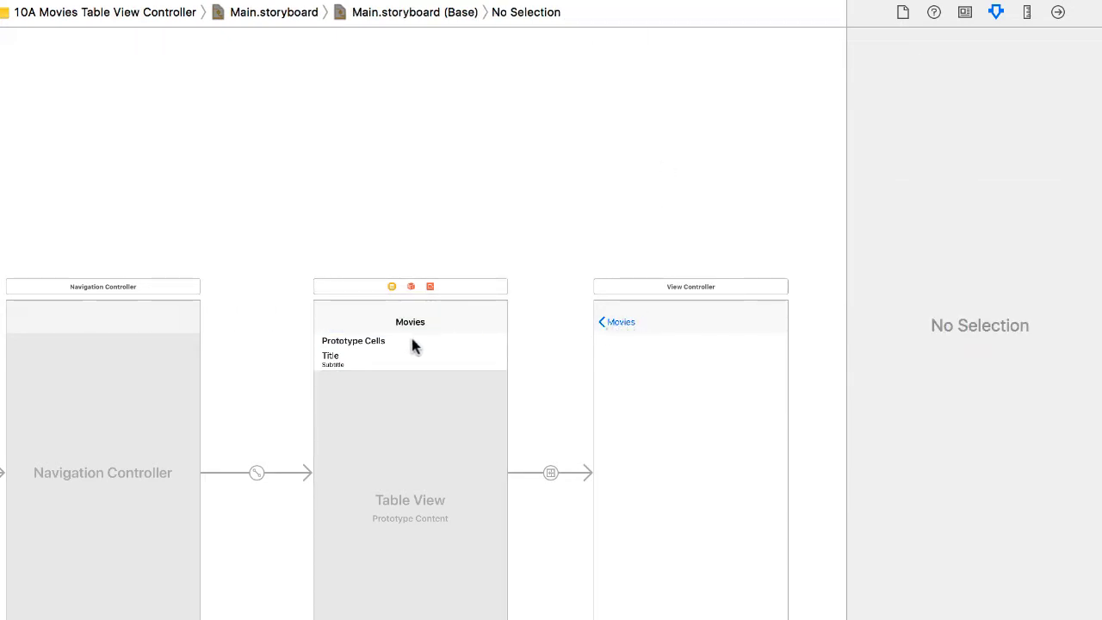
click(73, 6)
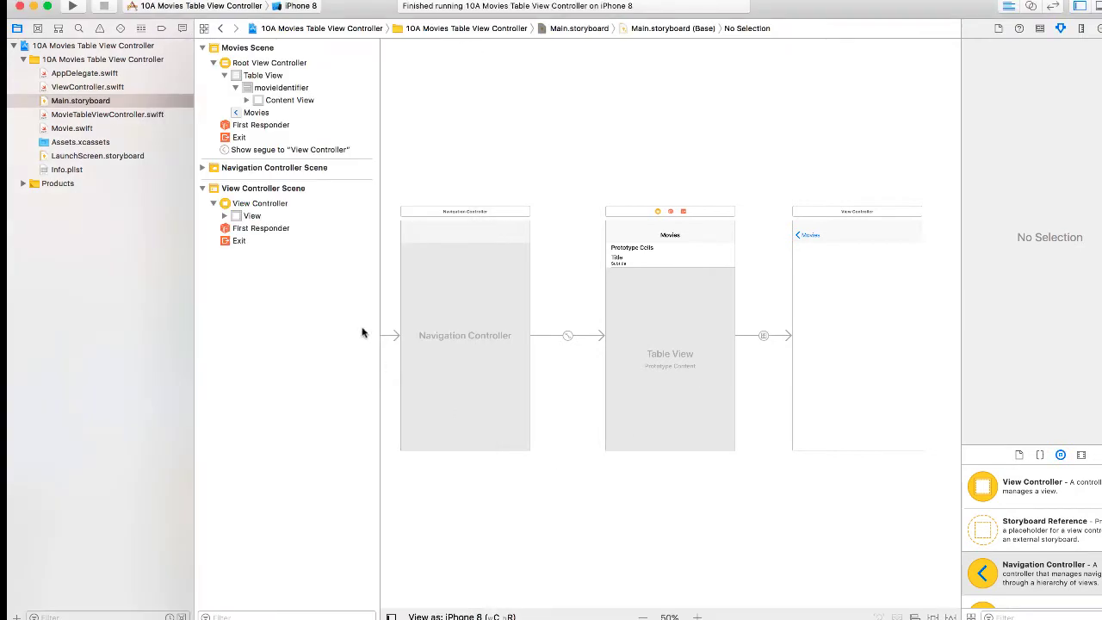
Add a centred, bold 'Movie Title' label allowing three lines to the detail screen
click(259, 203)
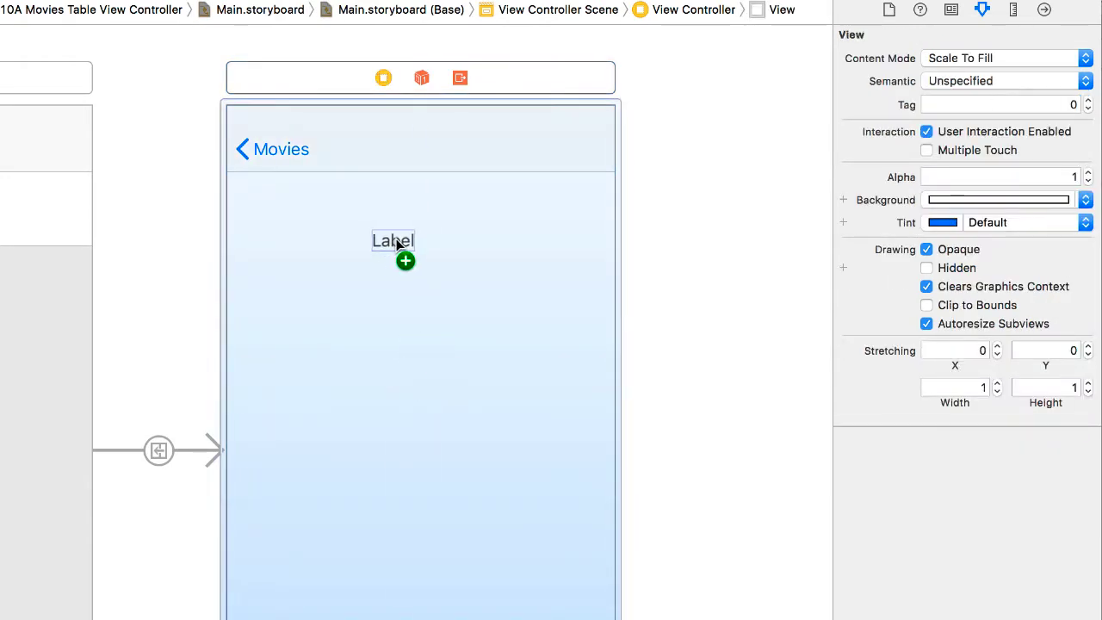
click(393, 241)
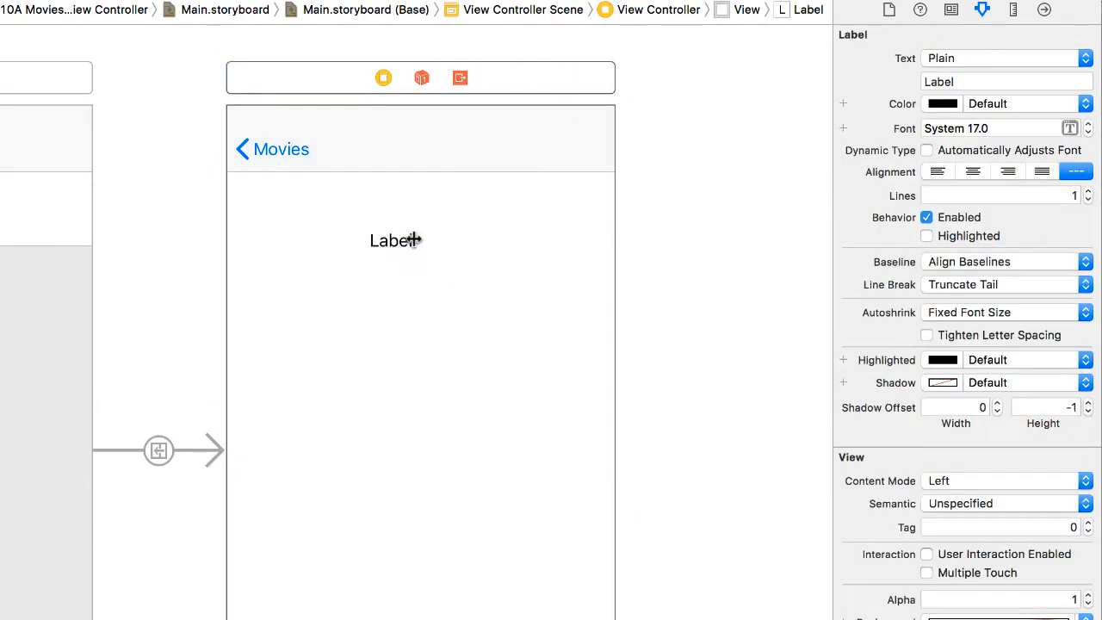
click(397, 240)
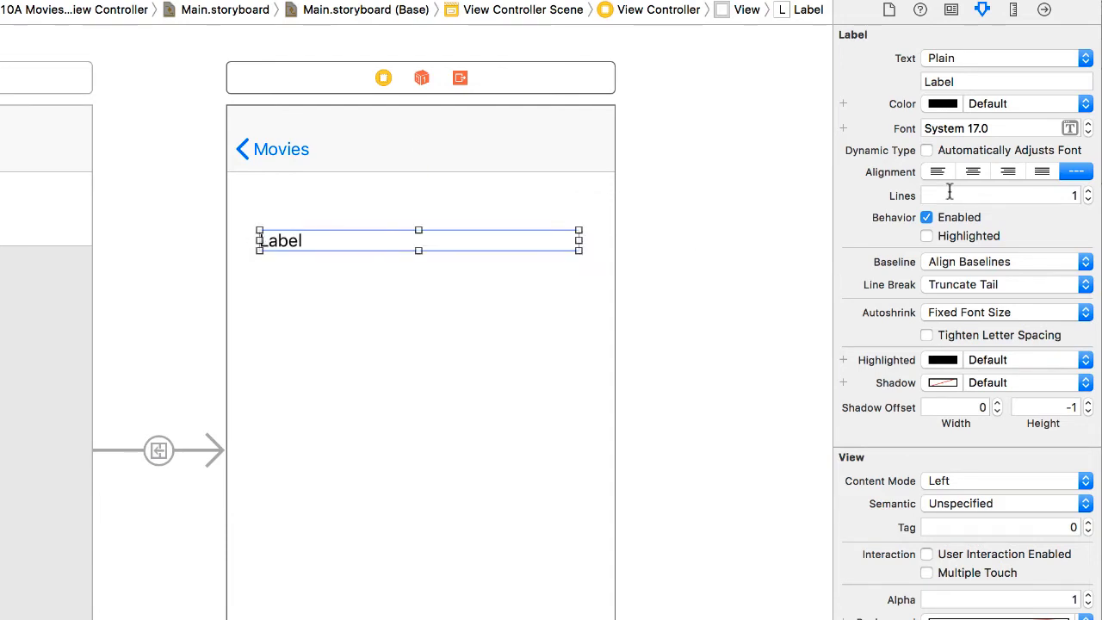
click(973, 171)
text(Movie Title)
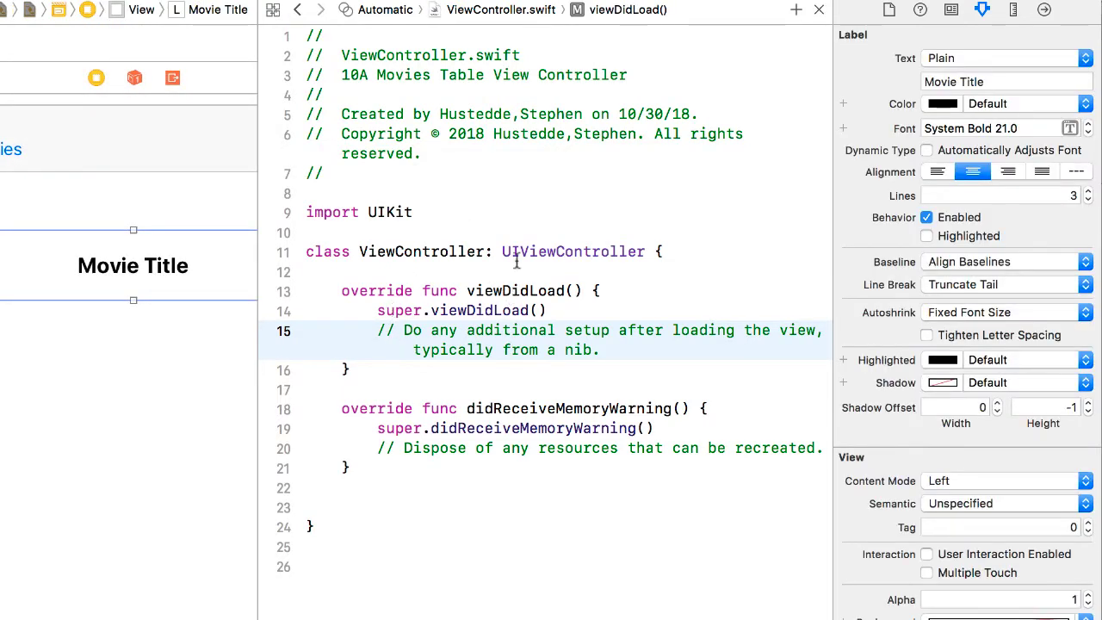
Create a titleLabel outlet in ViewController for the Movie Title label
drag(133, 265, 348, 277)
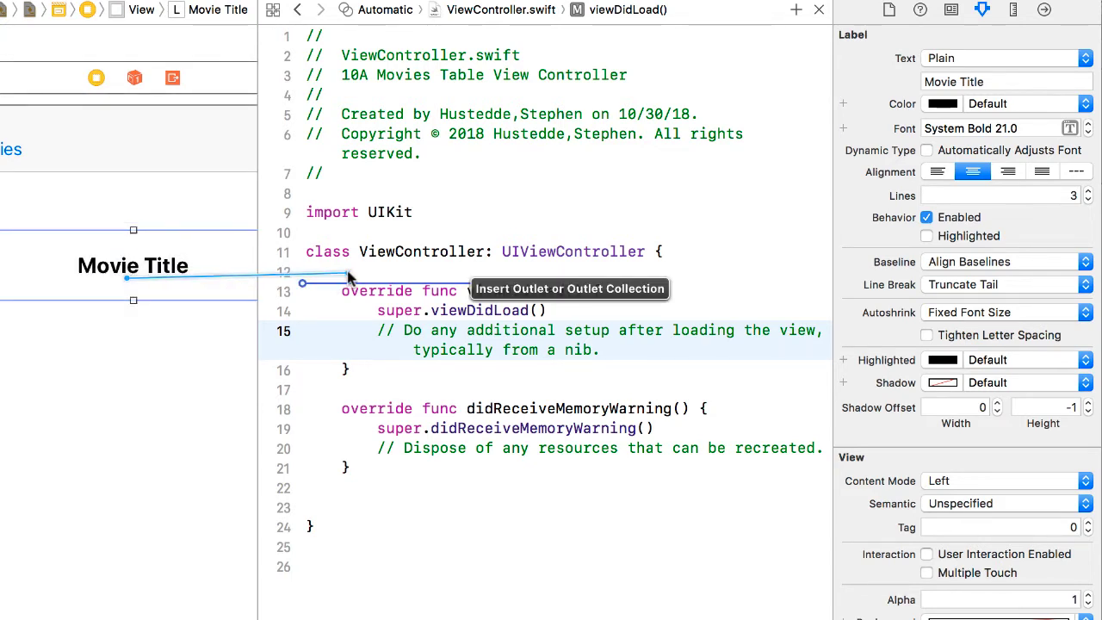
text(titleLabel)
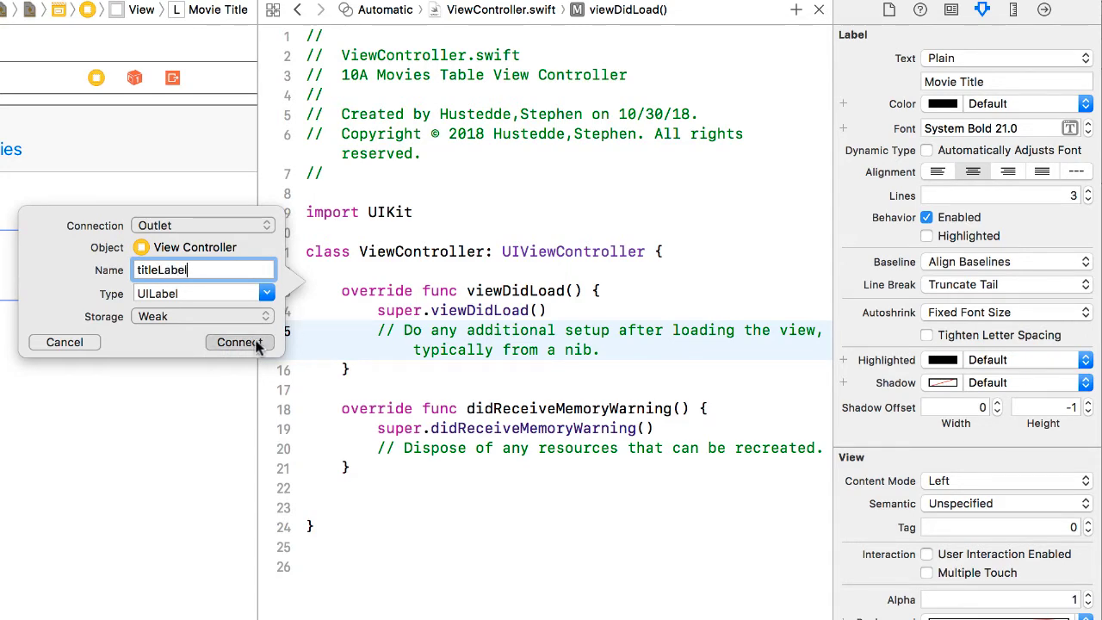
click(240, 342)
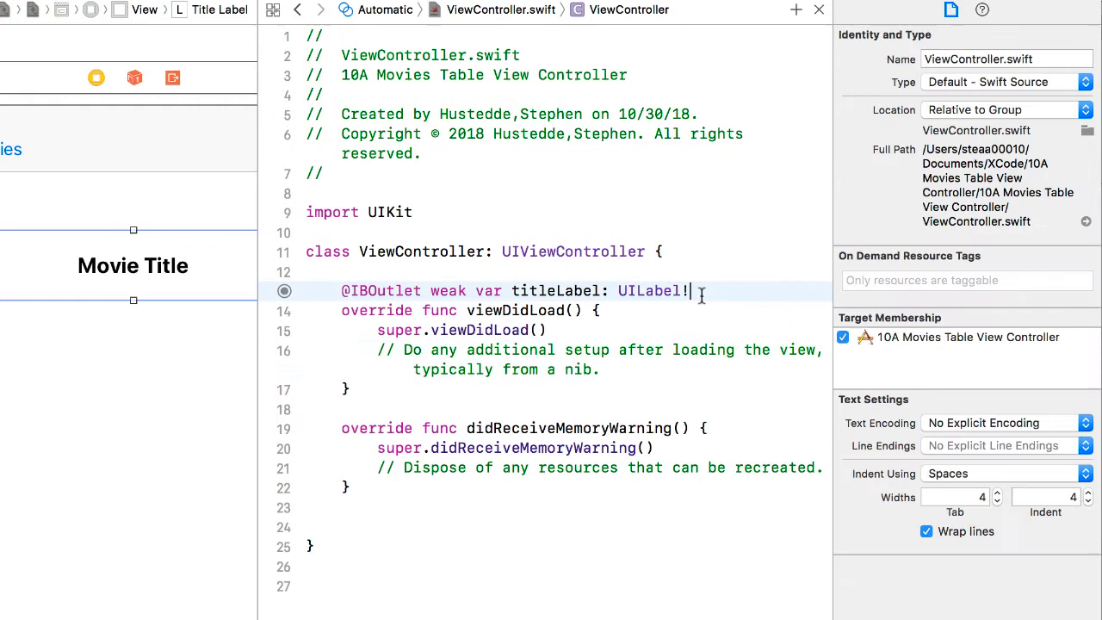
Declare var getTitle = String() and set titleLabel.text = getTitle in viewDidLoad
text(var getTitle)
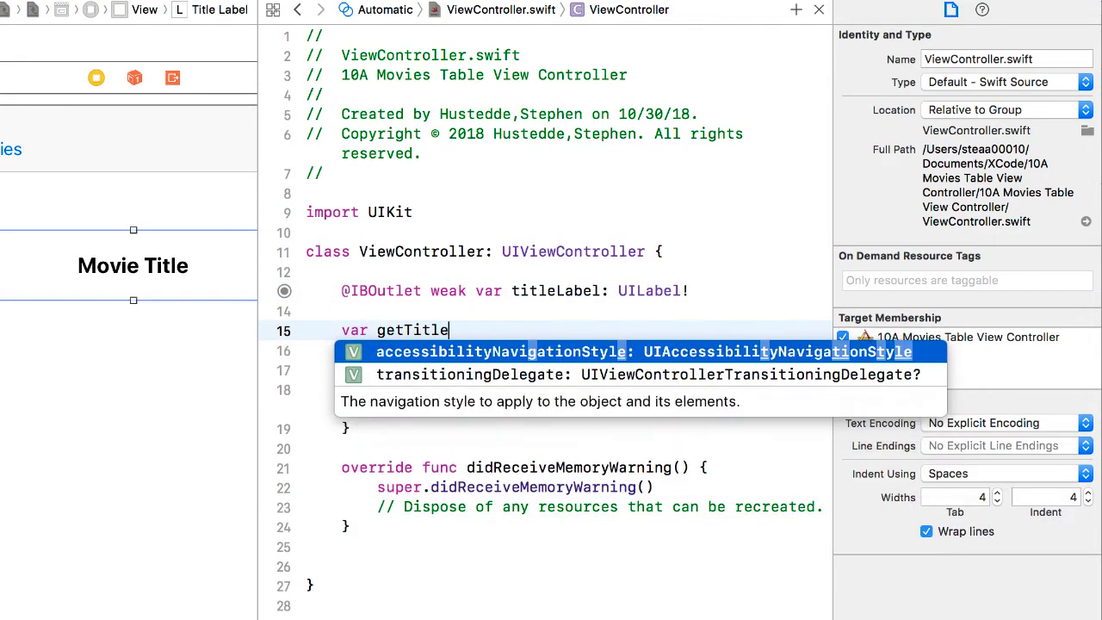
text(:)
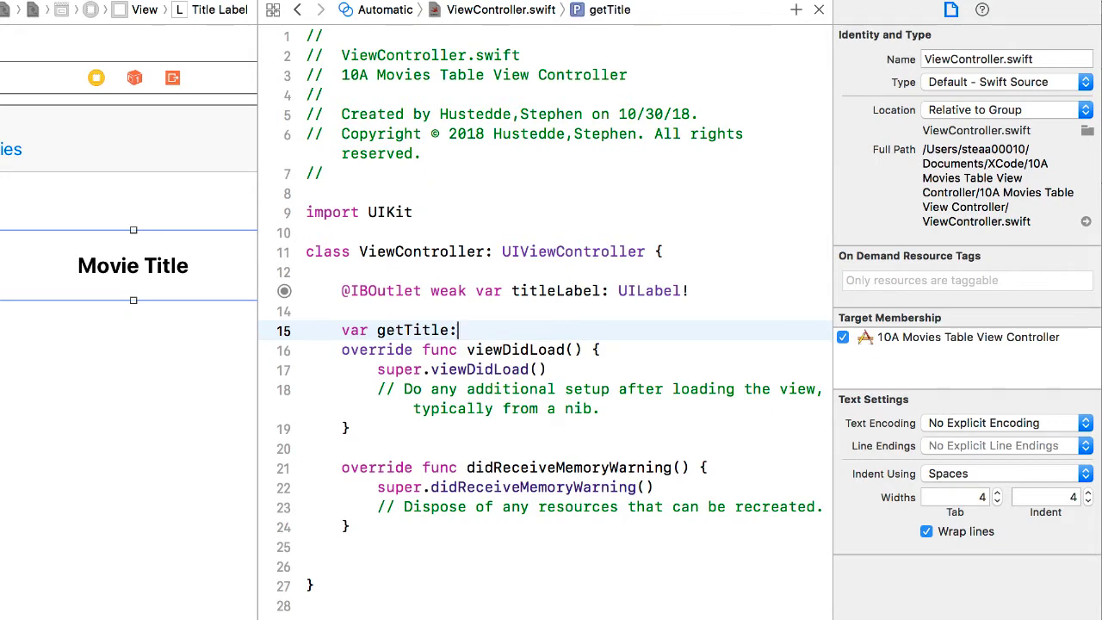
text(= String)
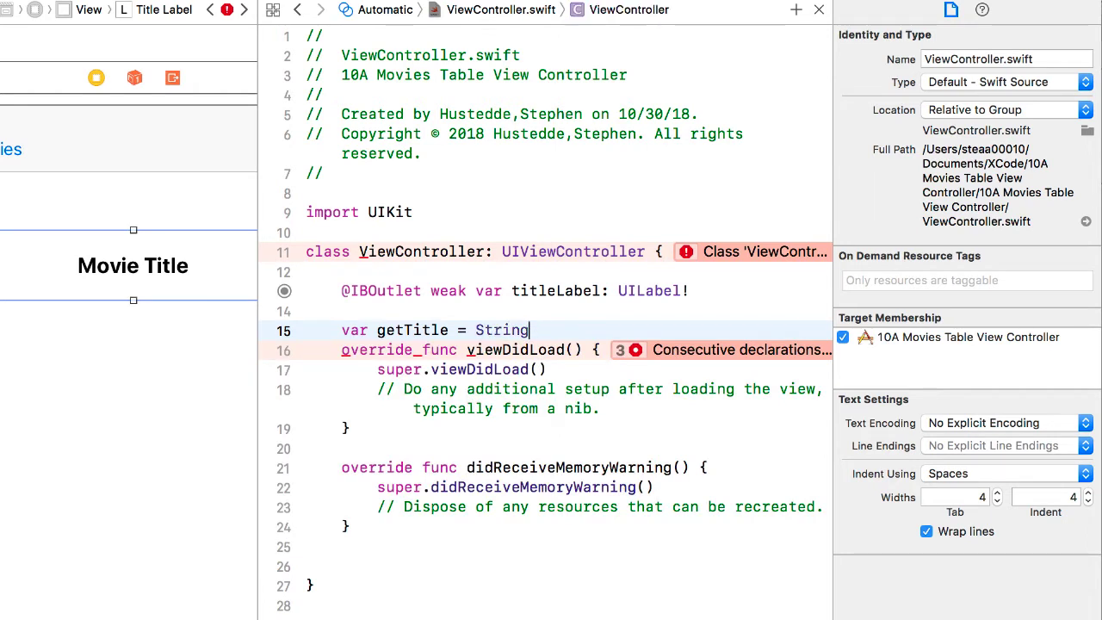
text(())
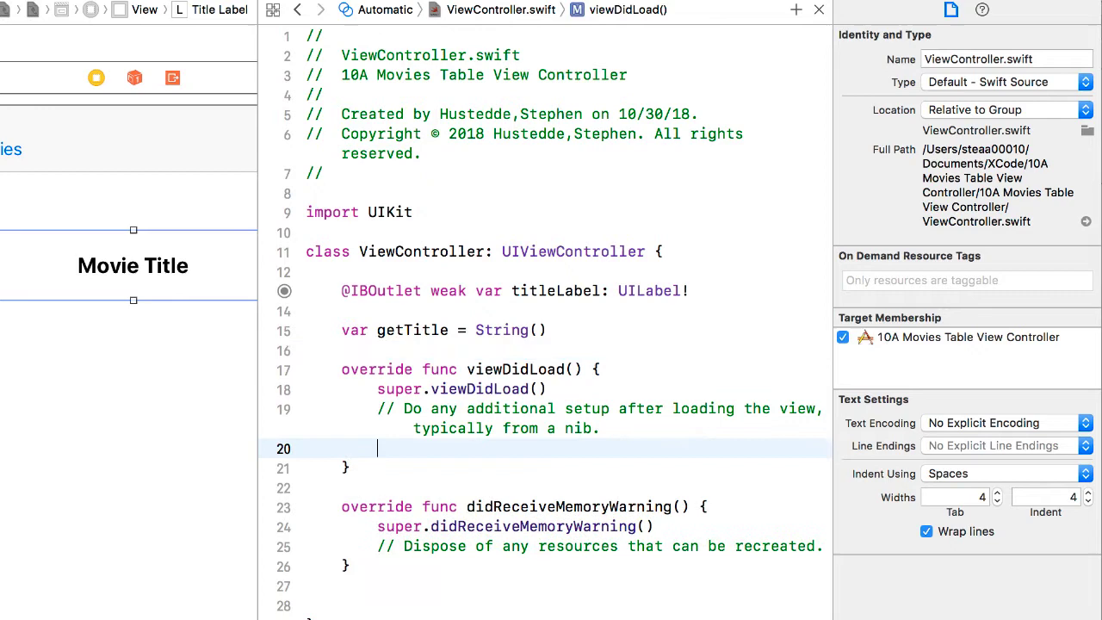
text(titleLabel.Te)
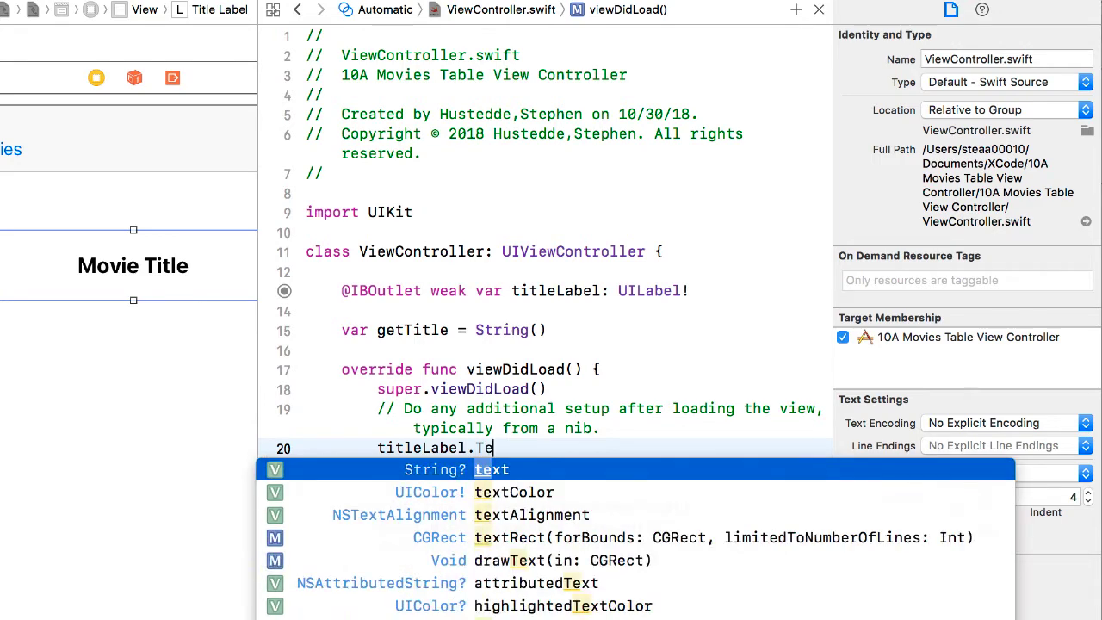
text(xt = getTitt)
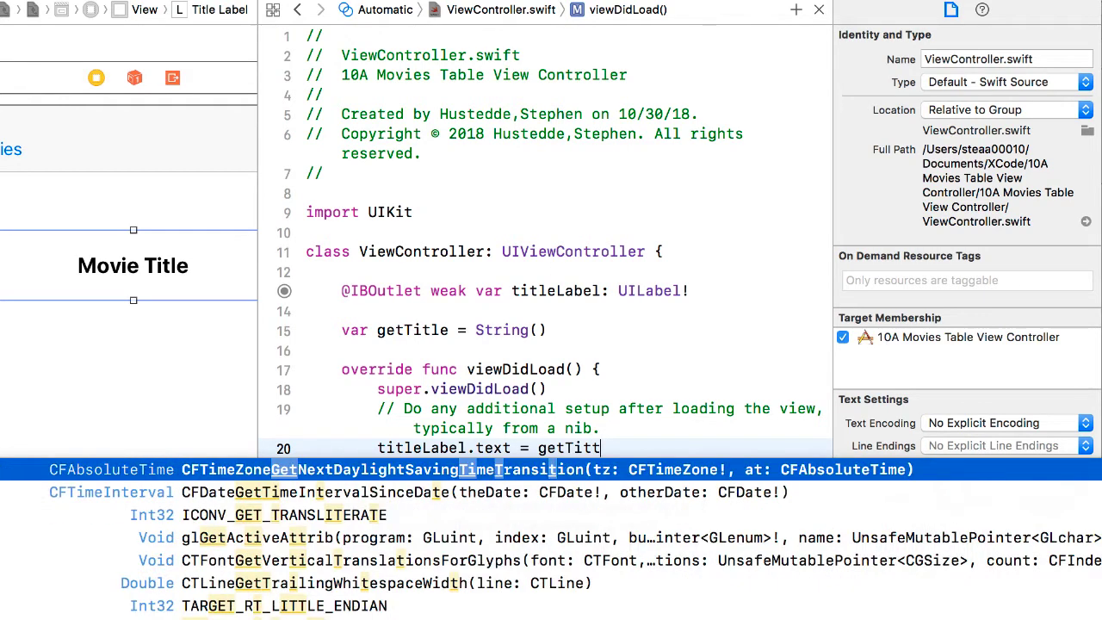
text(e)
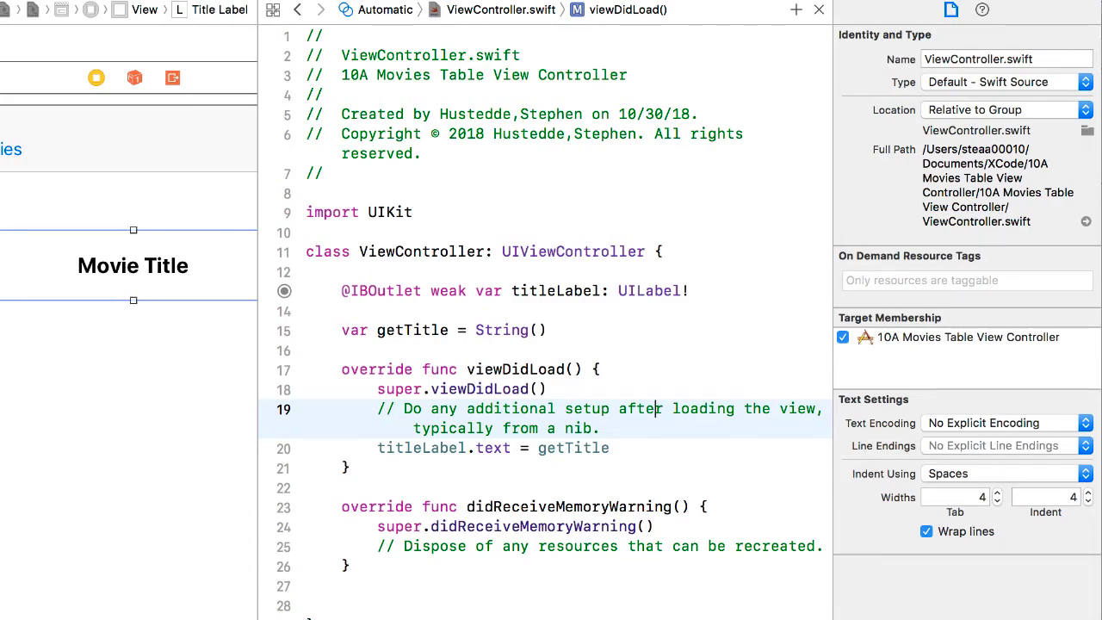
Add a prepare(for:sender:) override to MovieTableViewController
scroll(down, 3)
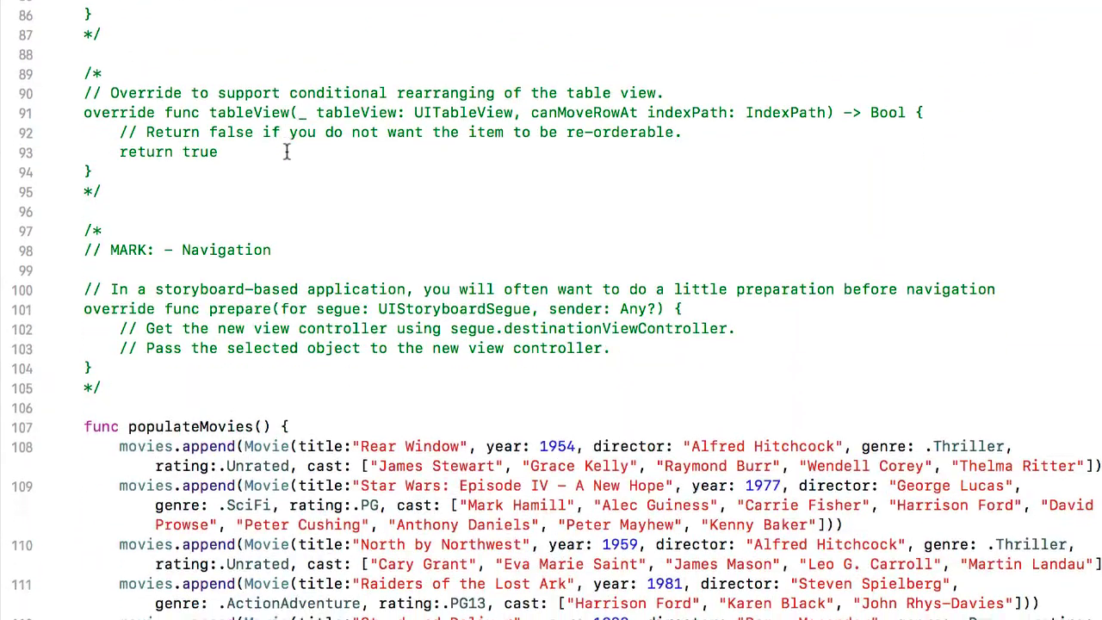
text(prea)
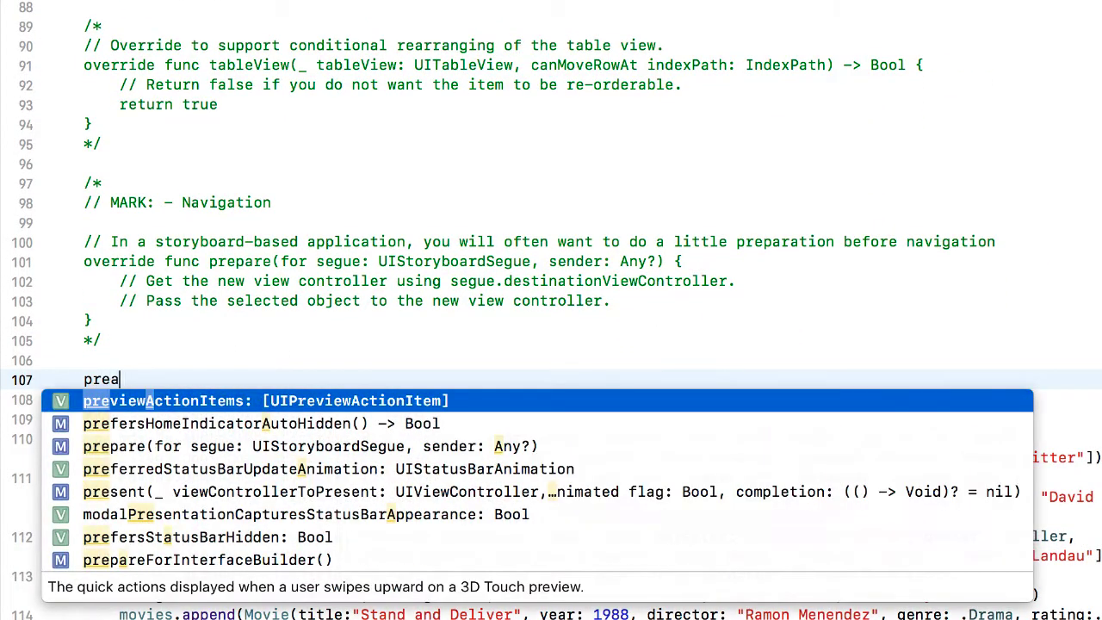
text(RE)
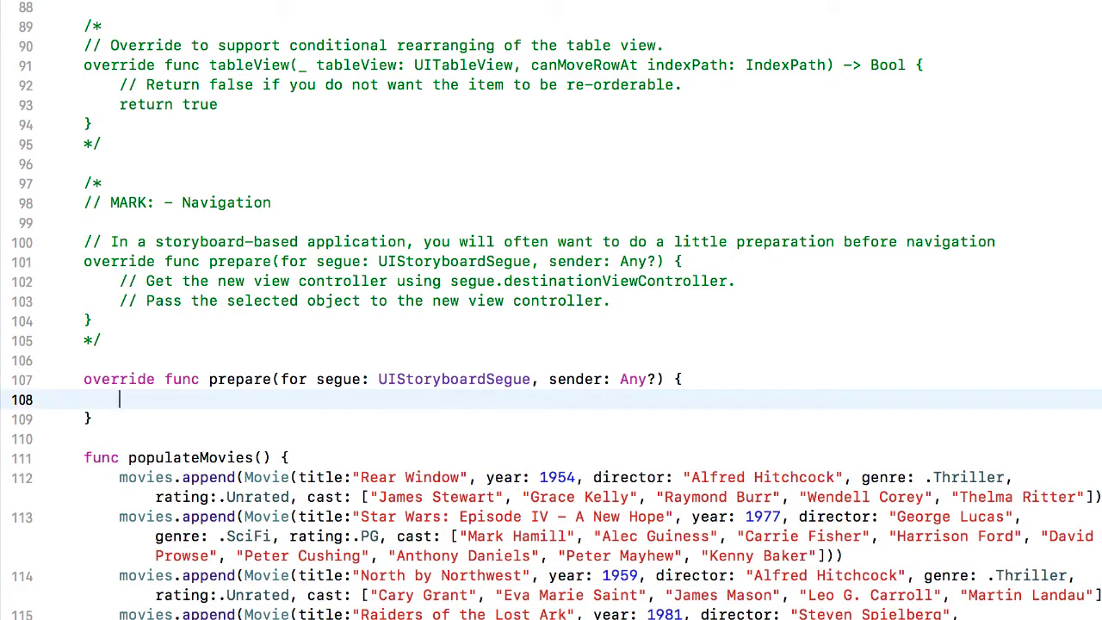
Check segue.identifier == "detailSegue" and begin an indexPath lookup from movieTableView
text(if segue)
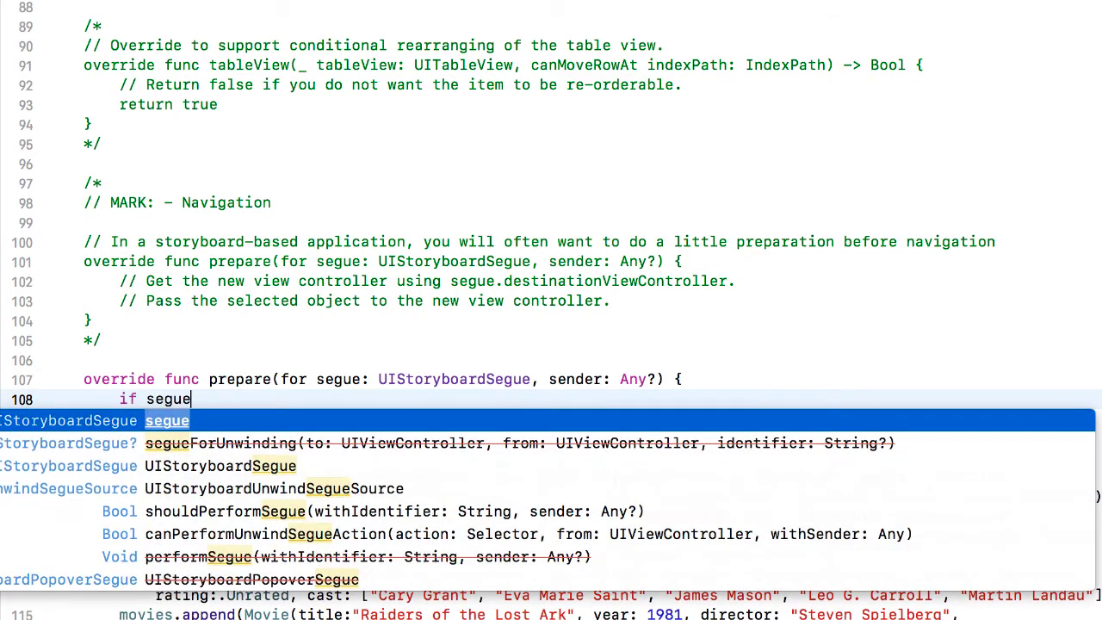
text(.identifier)
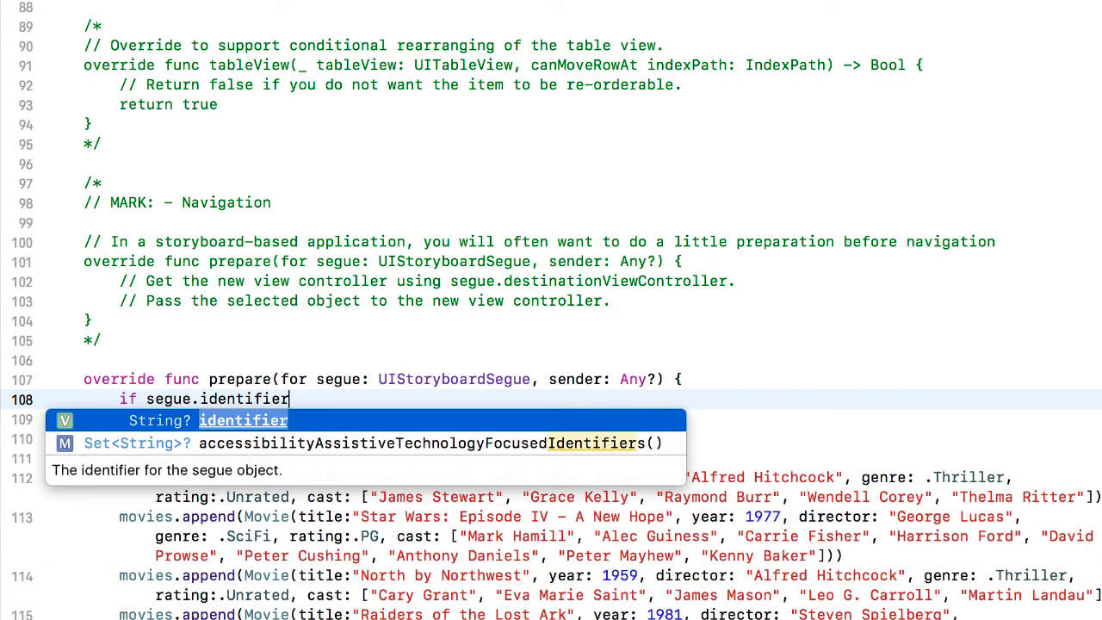
text(== ")
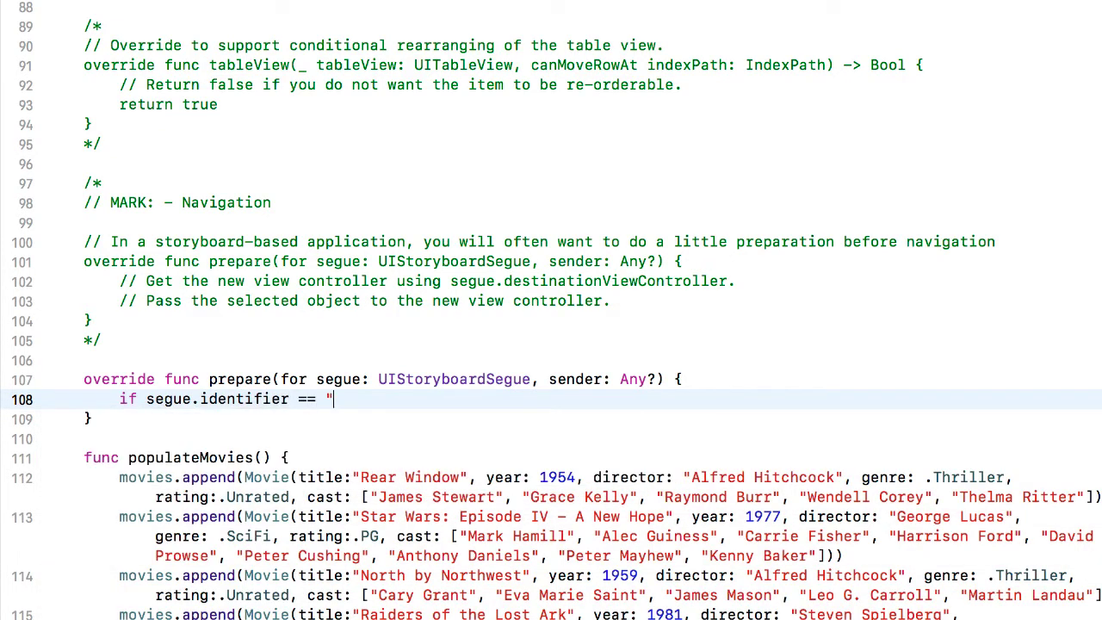
text(detailSegue" {)
text(if let inxexPath)
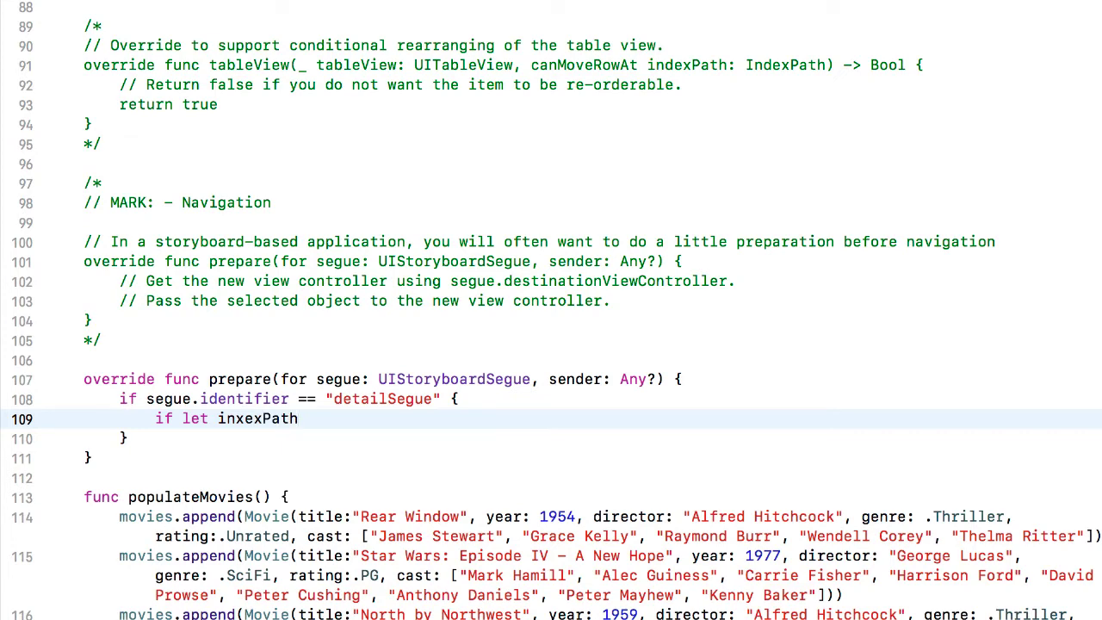
text(= movie)
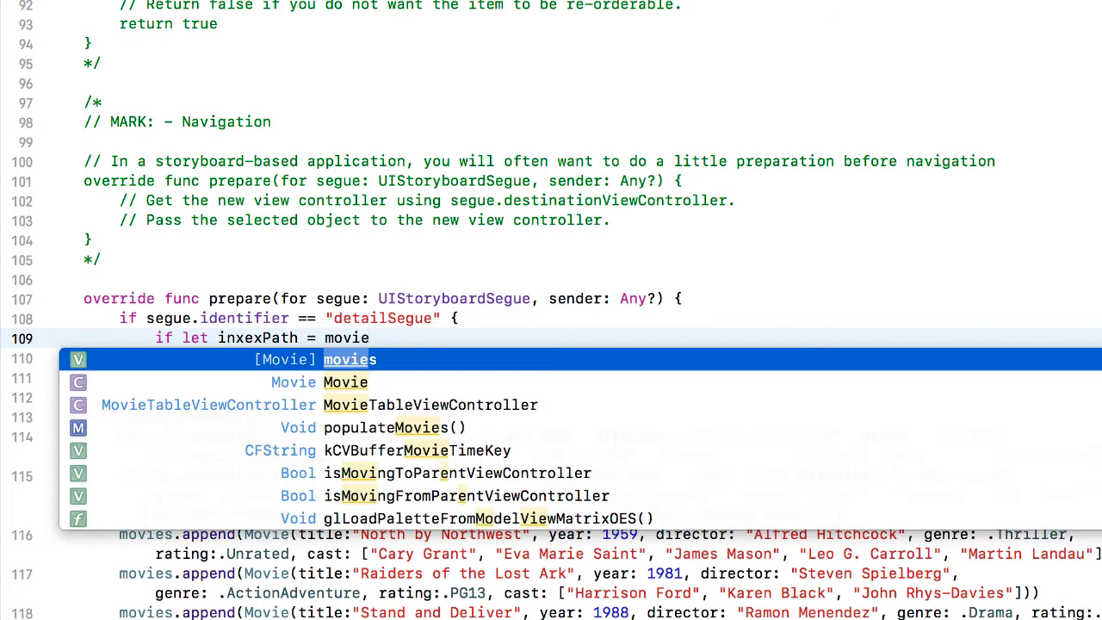
text(Table)
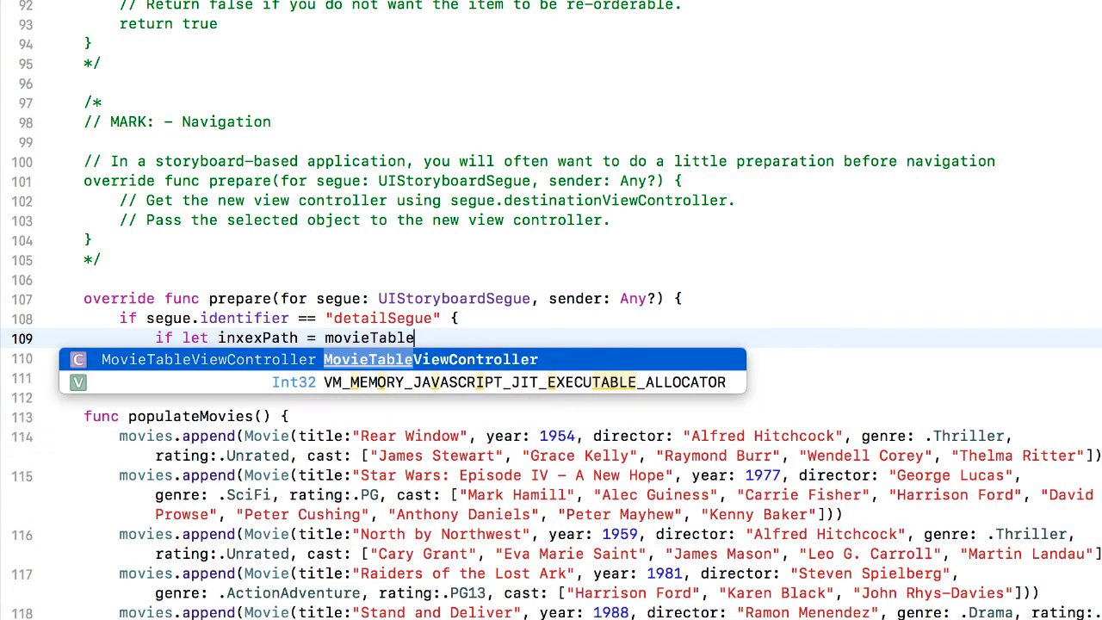
text(View)
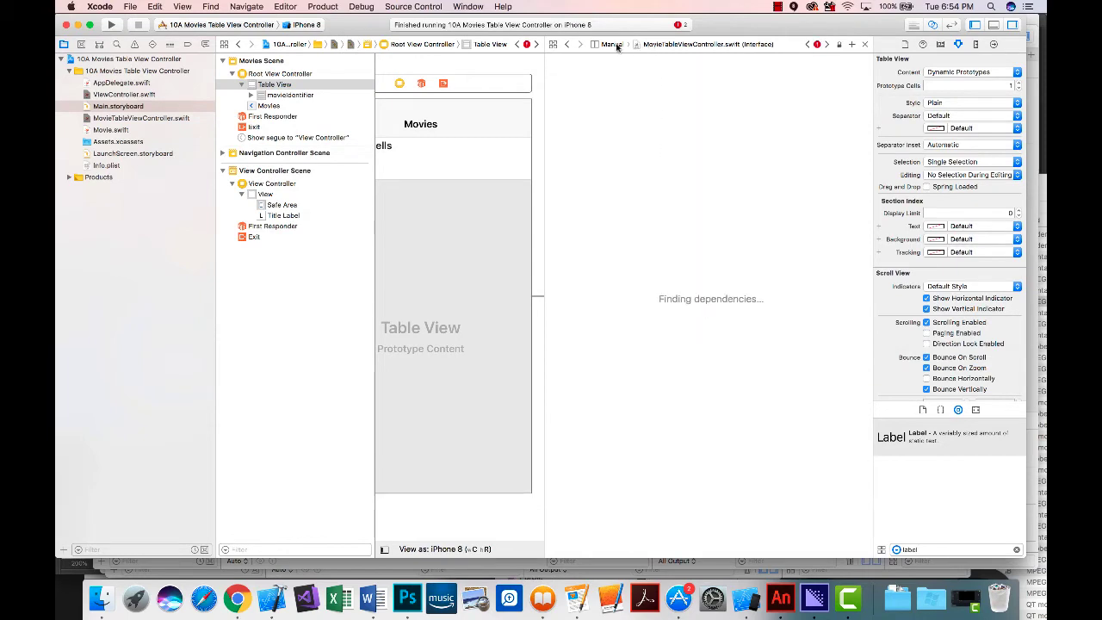
Show MovieTableViewController.swift alongside and create a movieTableView outlet for the Table View
click(612, 44)
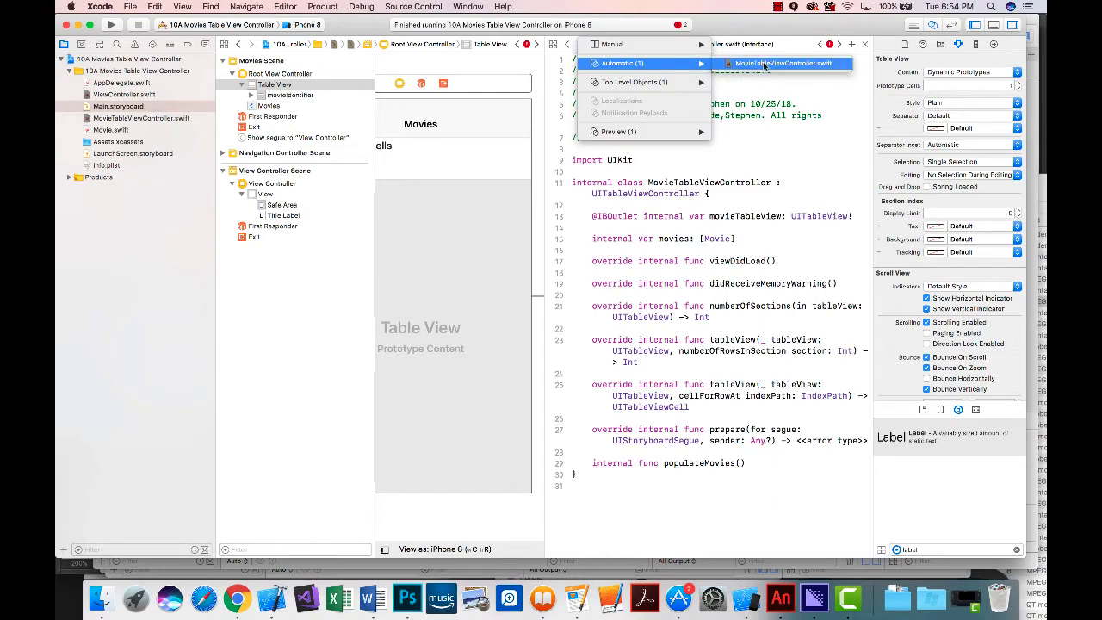
click(784, 63)
text(movieTableView)
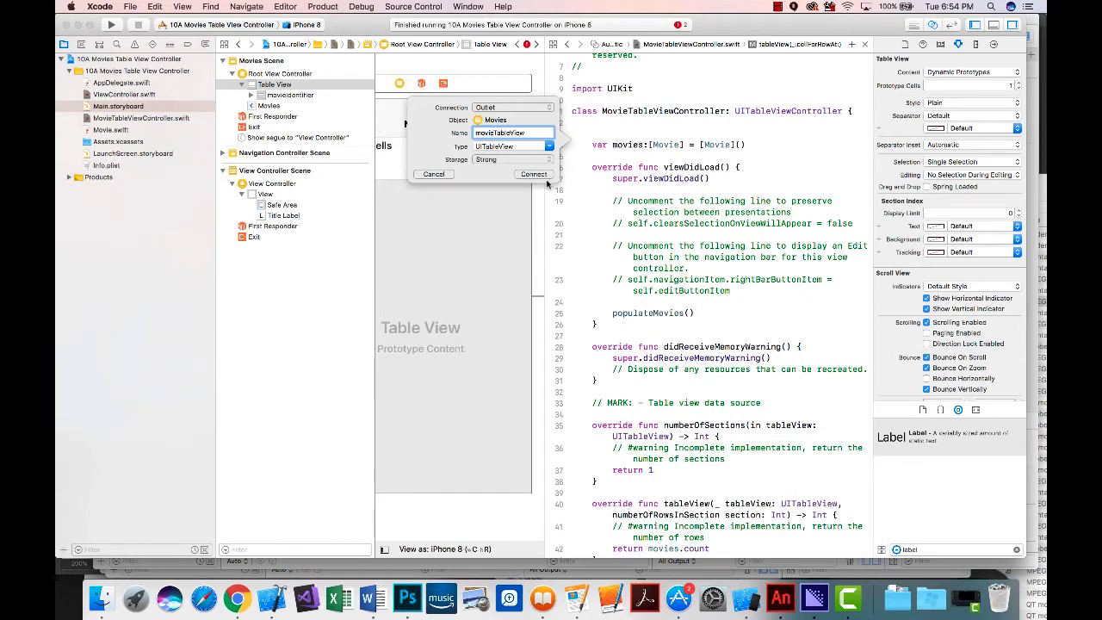
click(533, 174)
text(if let inxexPath = movieTableView.i)
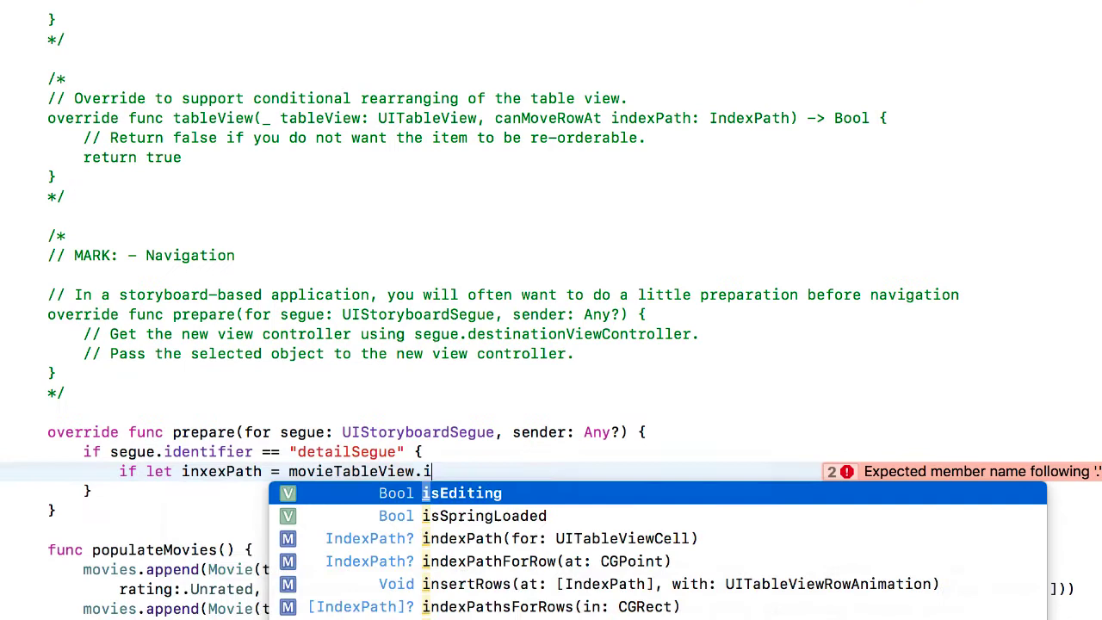
Unwrap indexPathForSelectedRow into indexPath and begin let controller = segue.destination
text(ndexPathForSelectedRow)
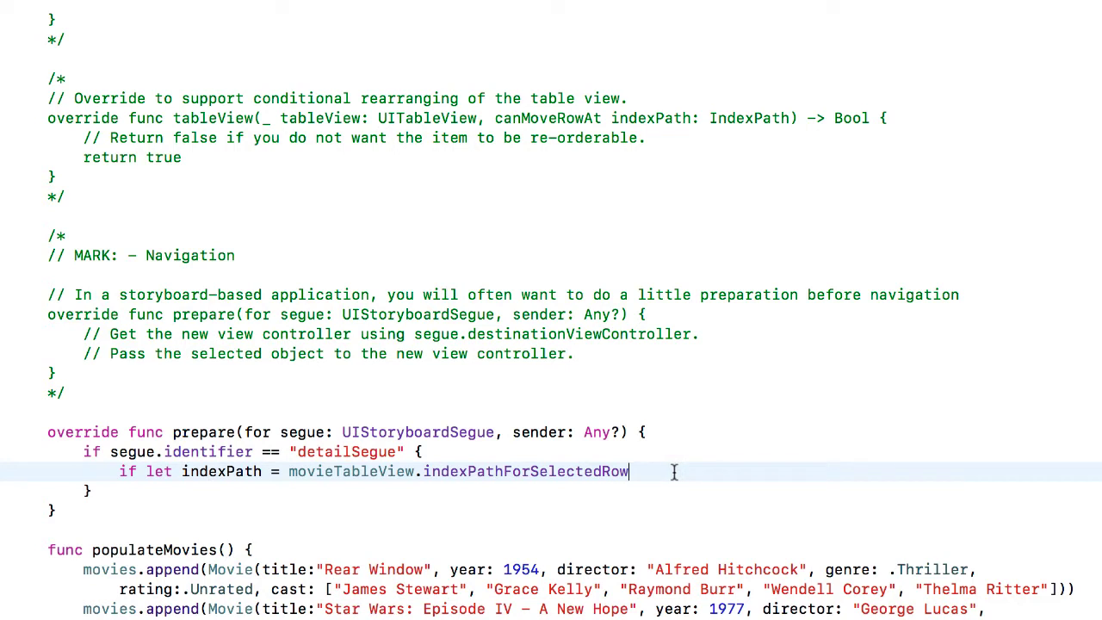
text({)
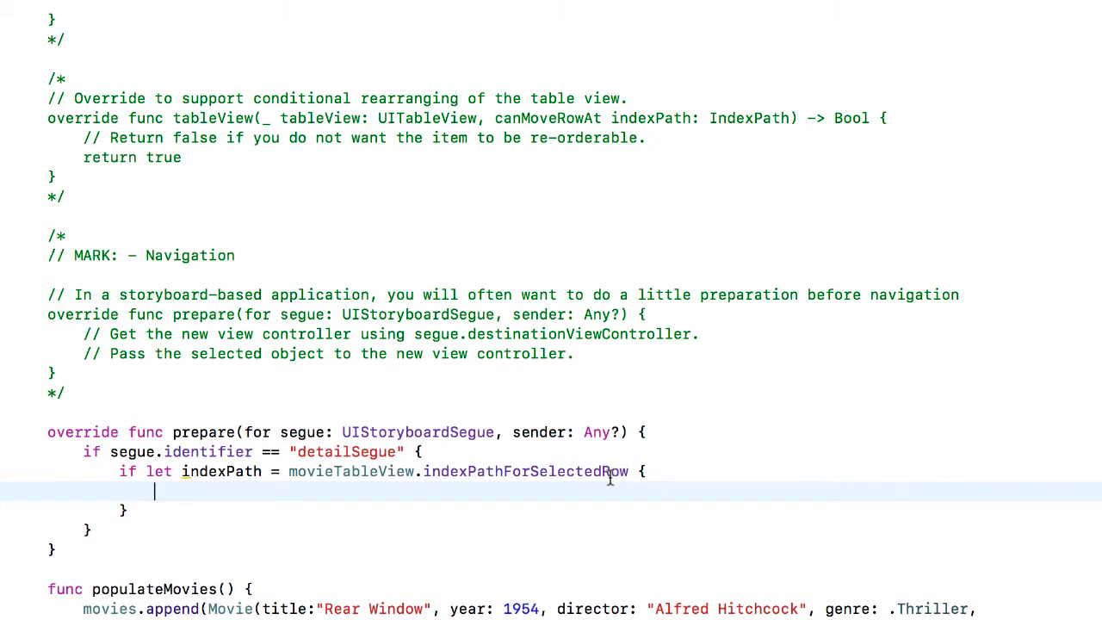
text(let contro)
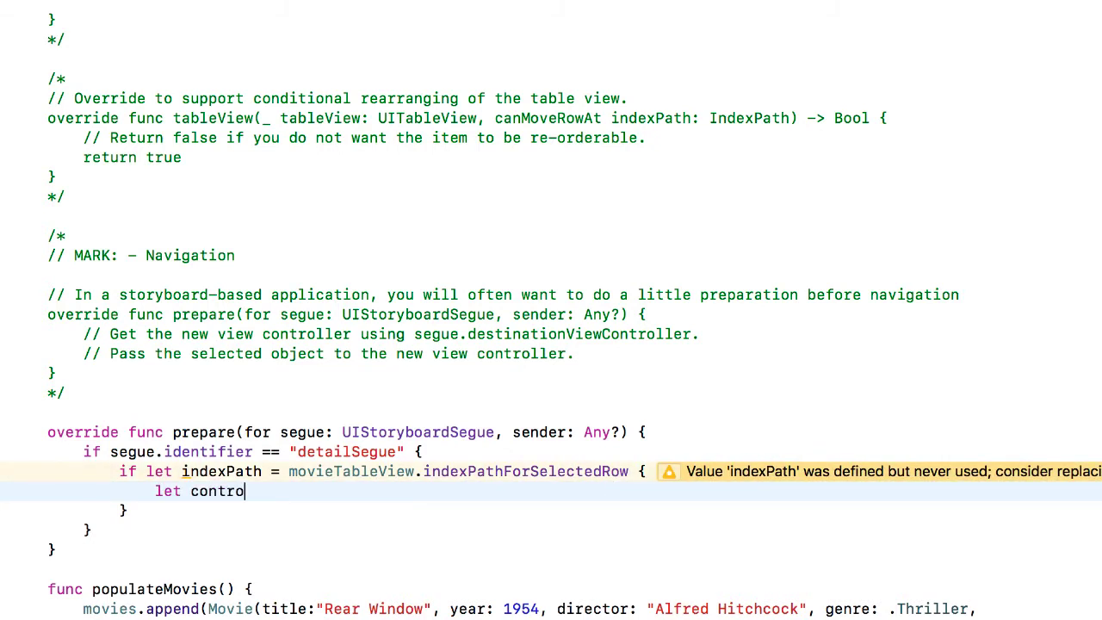
text(ller)
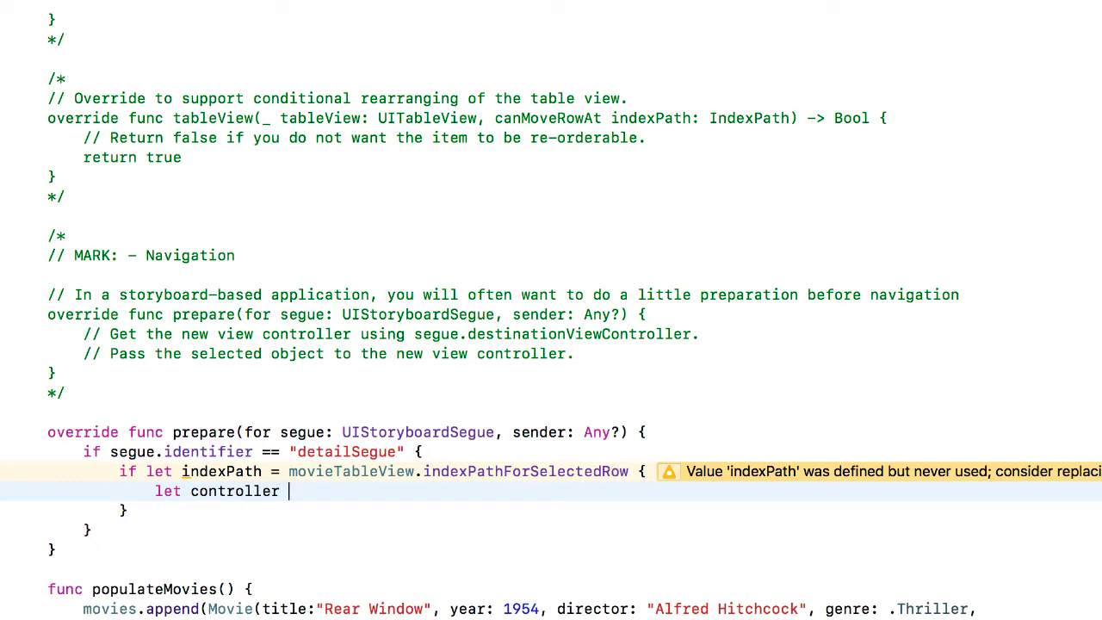
text(= segue.destination as)
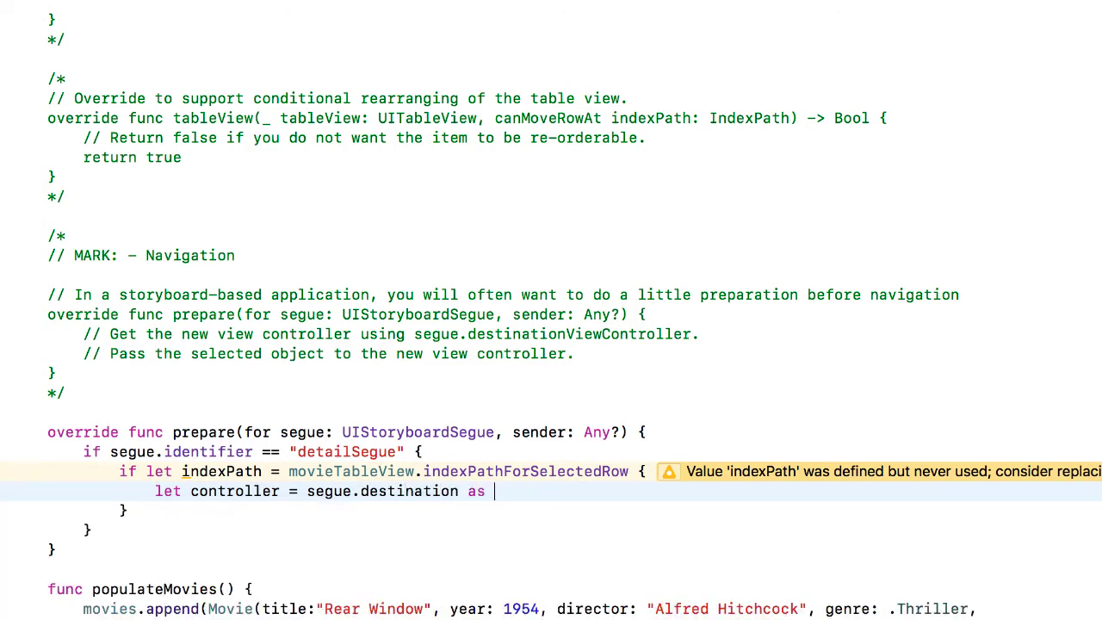
Cast the destination as! ViewController and begin controller.getTitle = movies[indexPath.row]
text(! Vi)
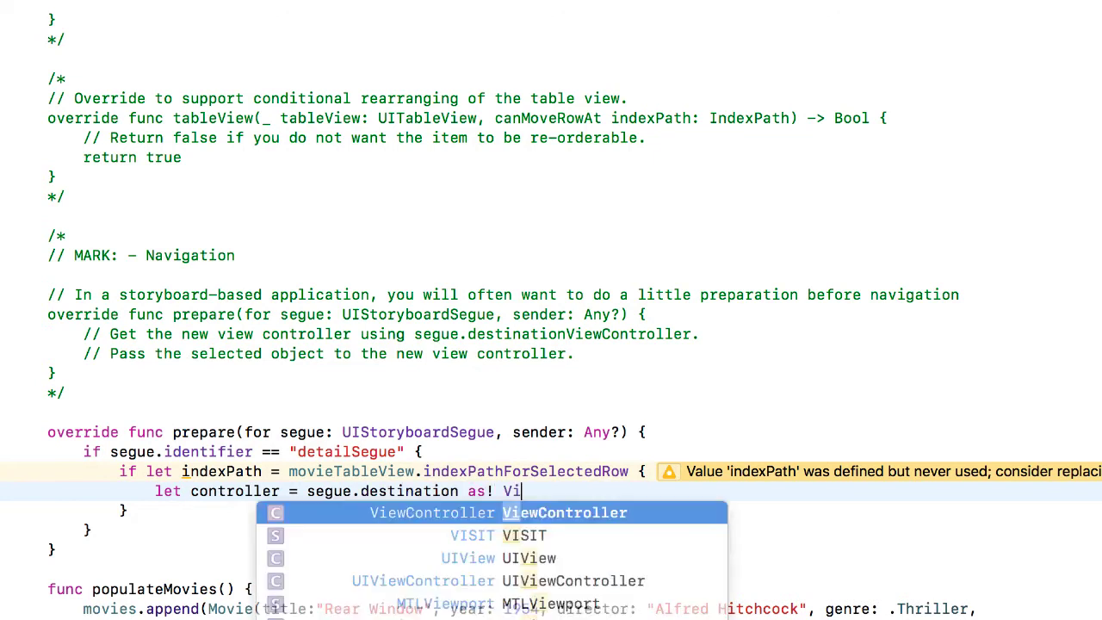
text(ewController)
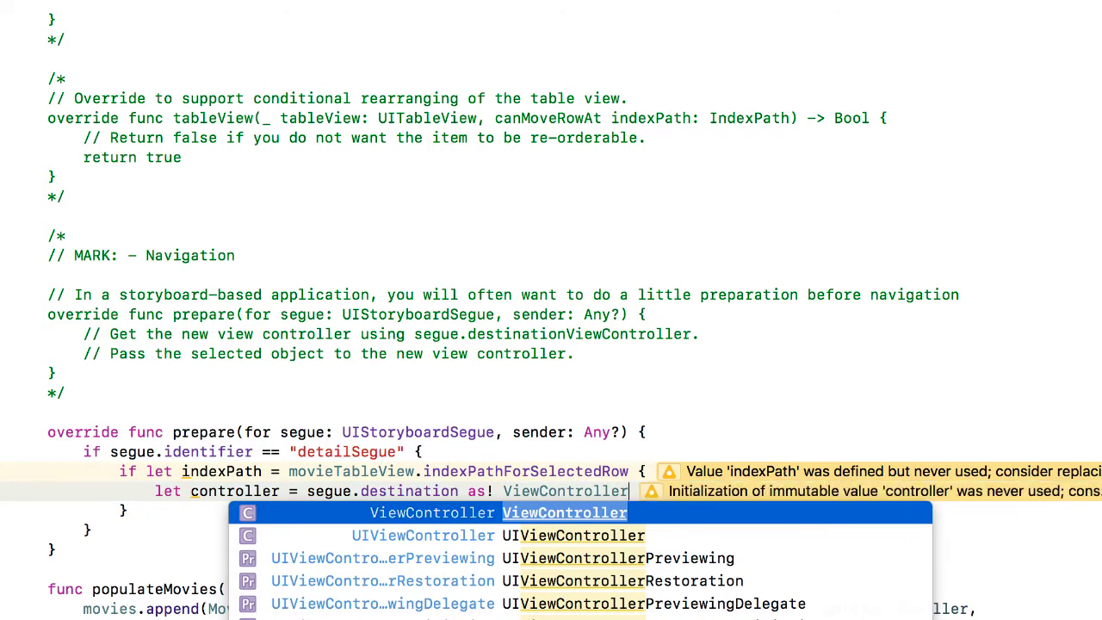
text(contri)
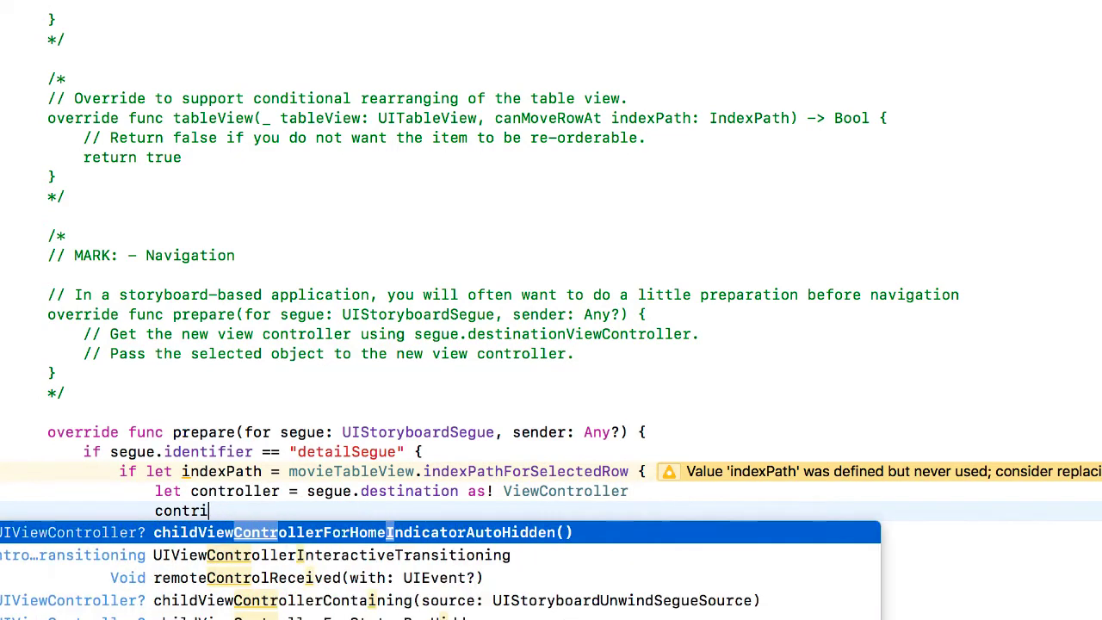
text(controller.getTitle = movies)
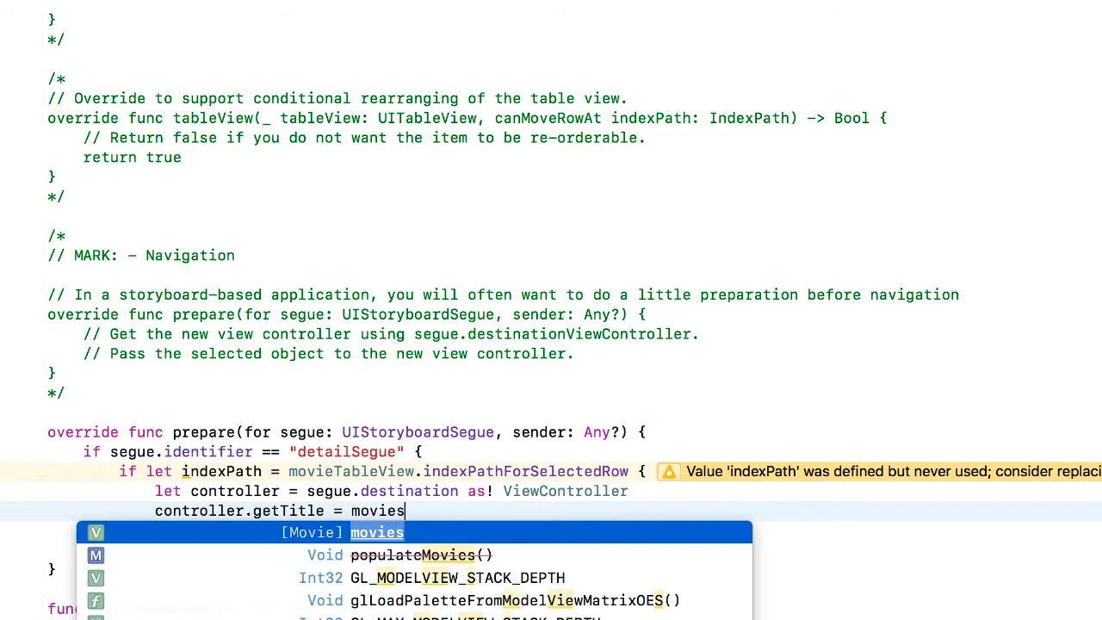
text([index])
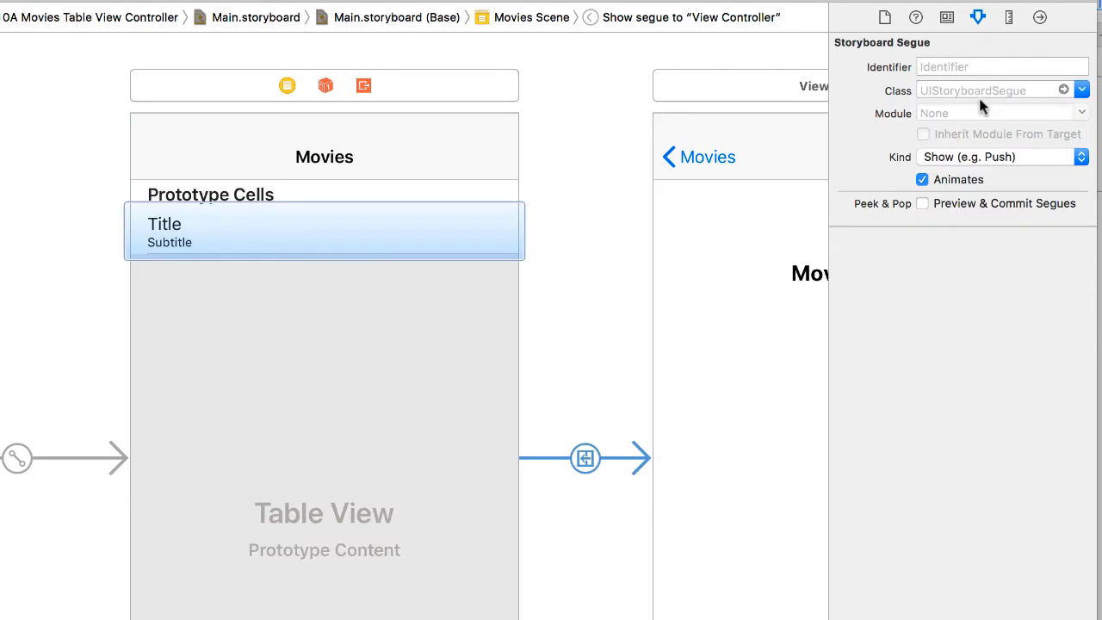
Enter detailSegue as the Show segue's identifier in the Attributes inspector
click(1001, 67)
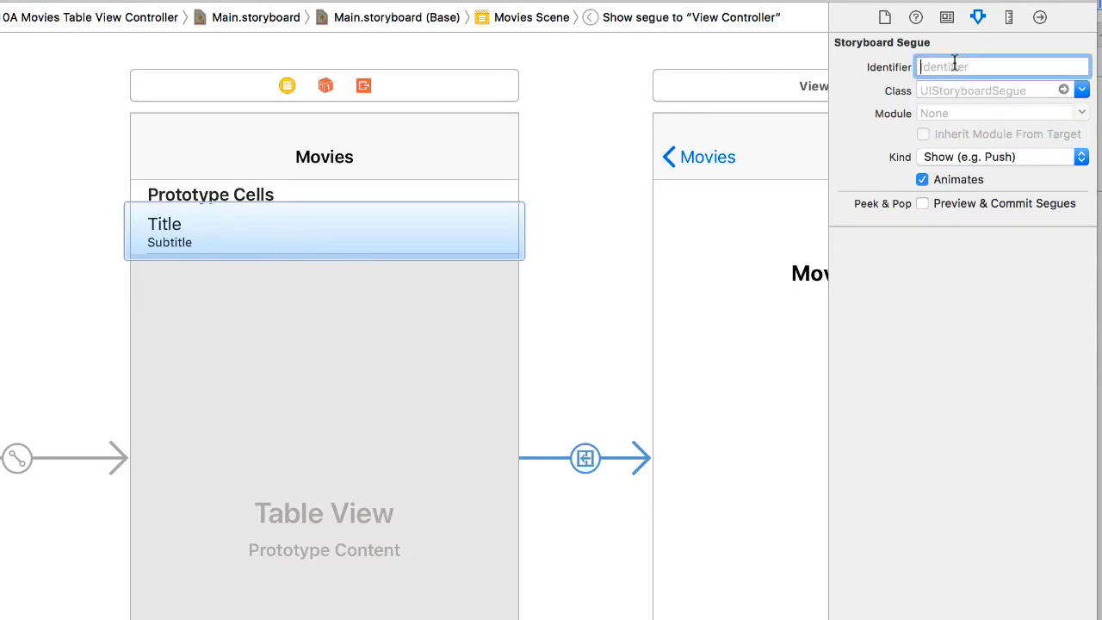
text(detailSegue)
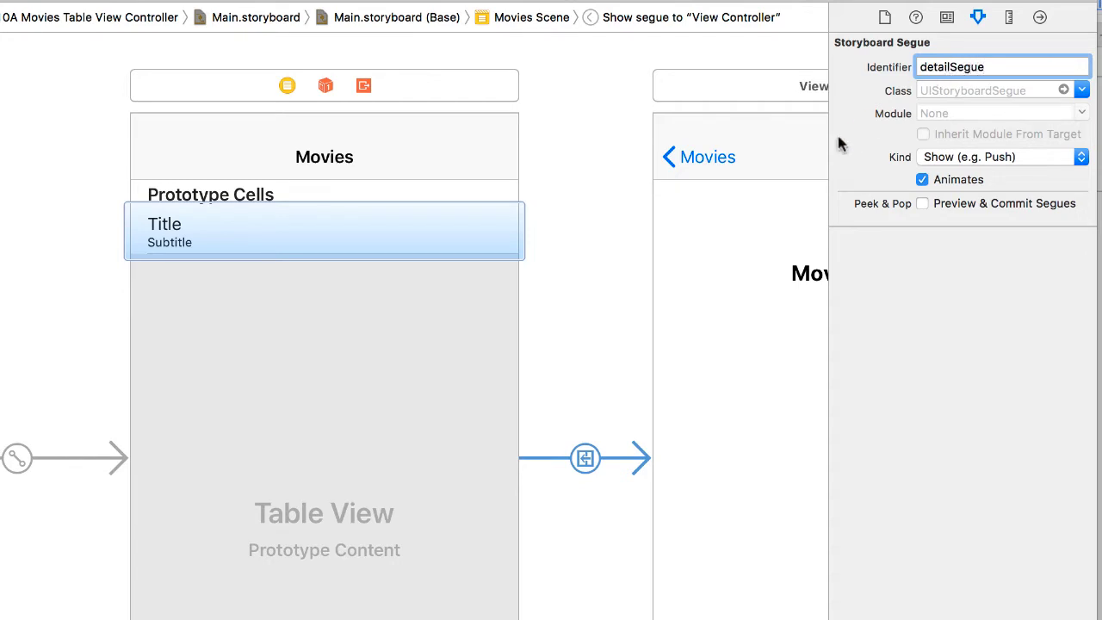
click(65, 10)
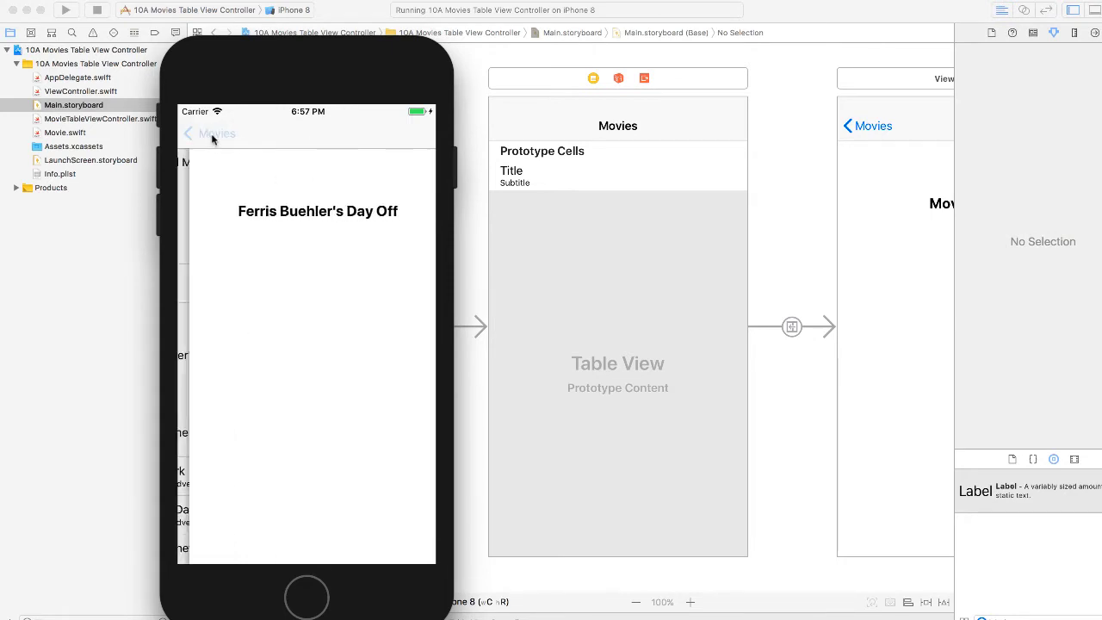
Return from the movie detail screen to the Movies list via the back button
click(208, 132)
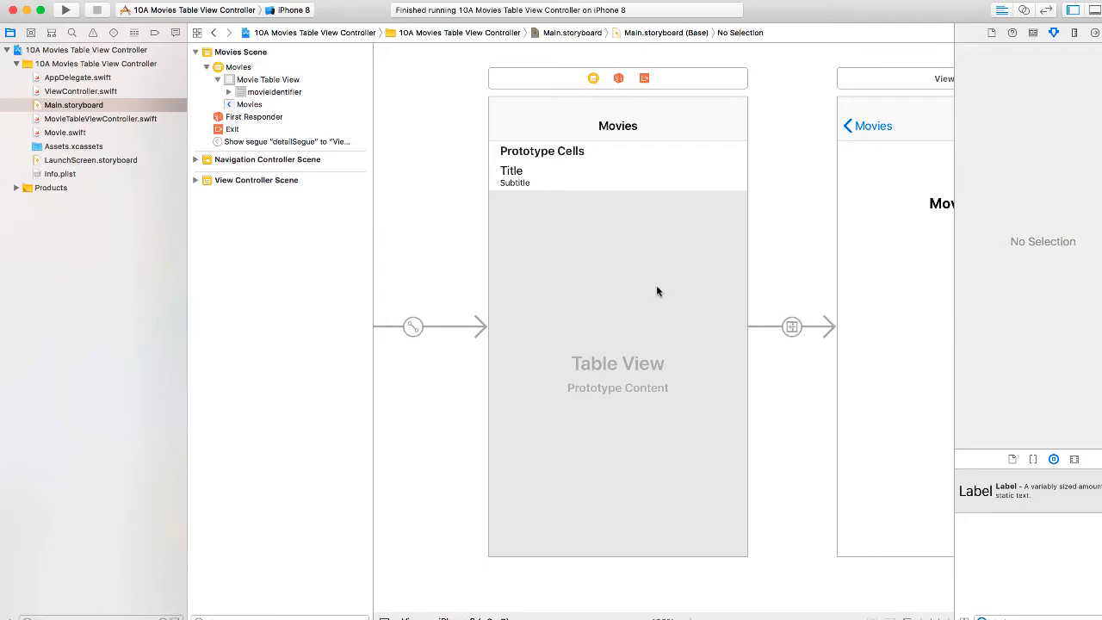
mouse_move(866, 166)
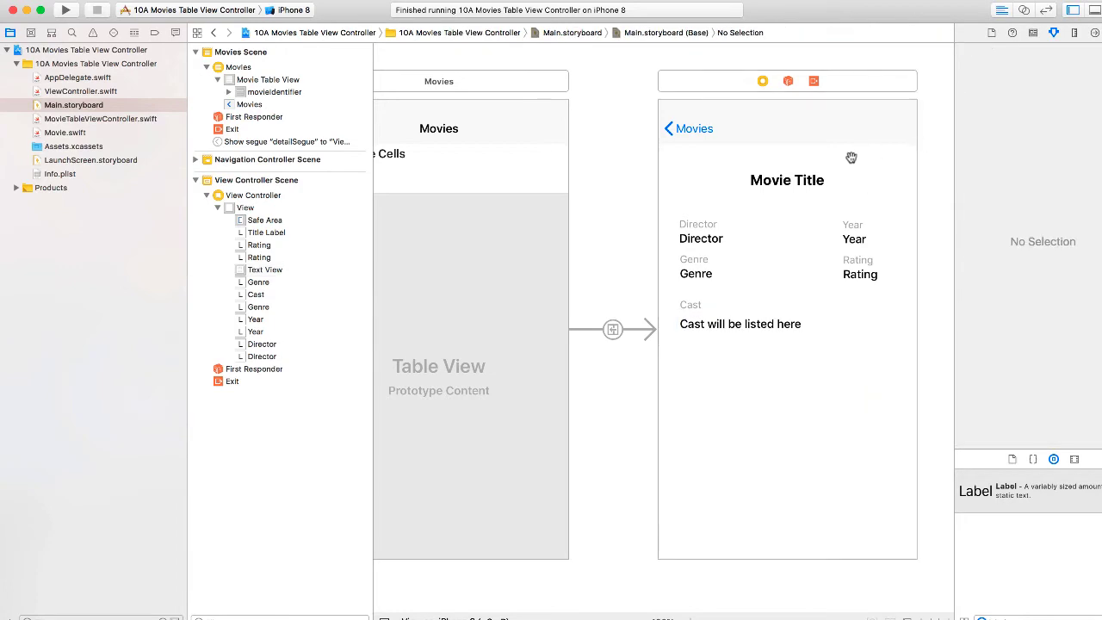
mouse_move(870, 174)
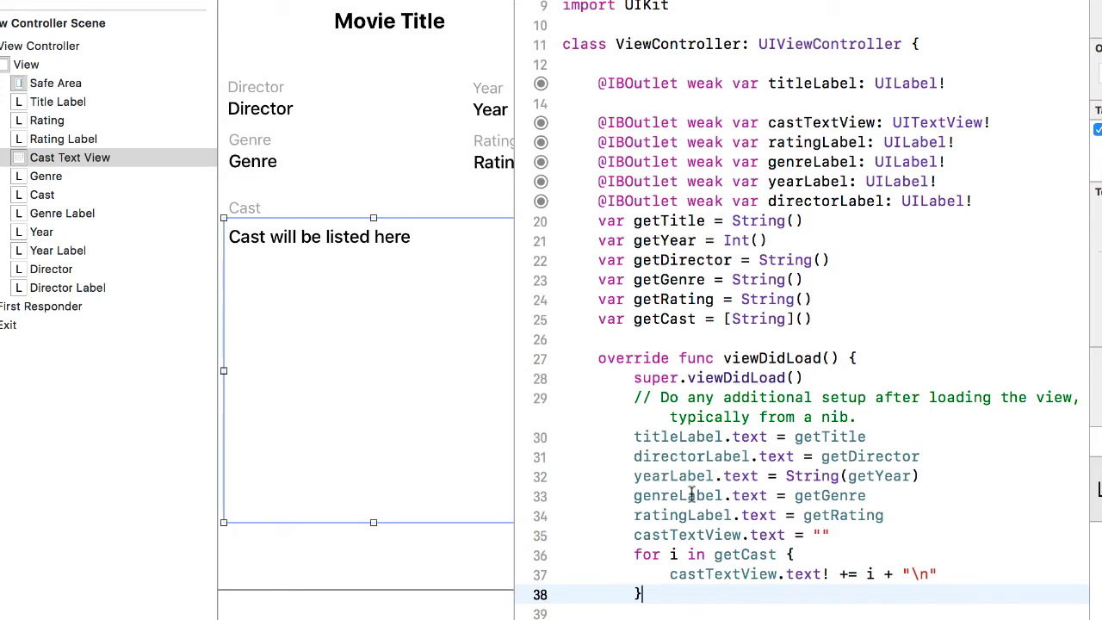
mouse_move(802, 529)
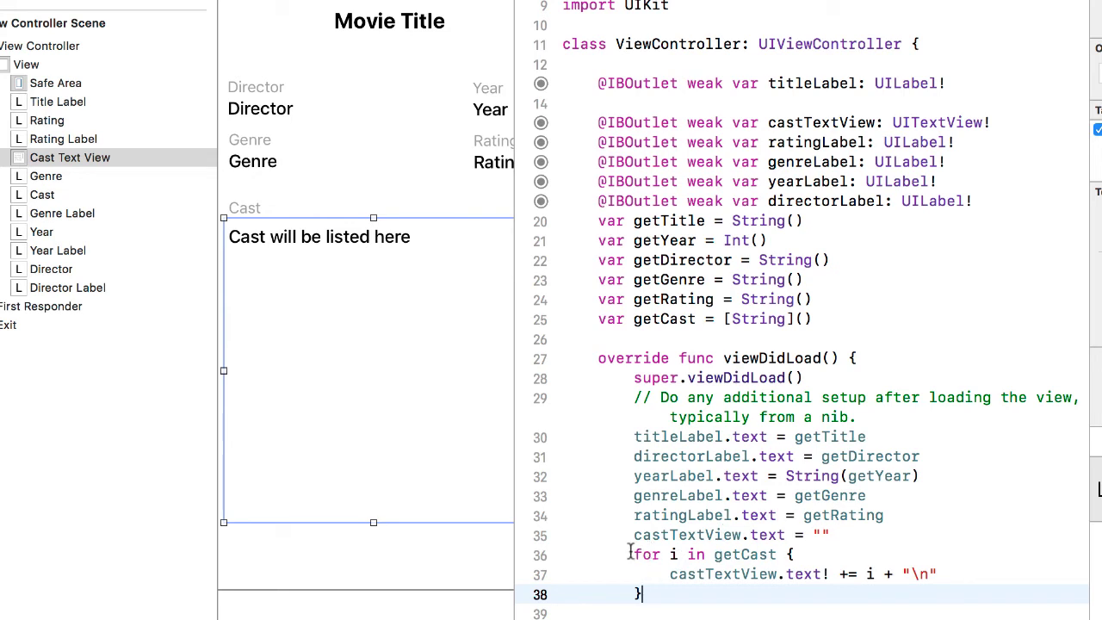
mouse_move(939, 574)
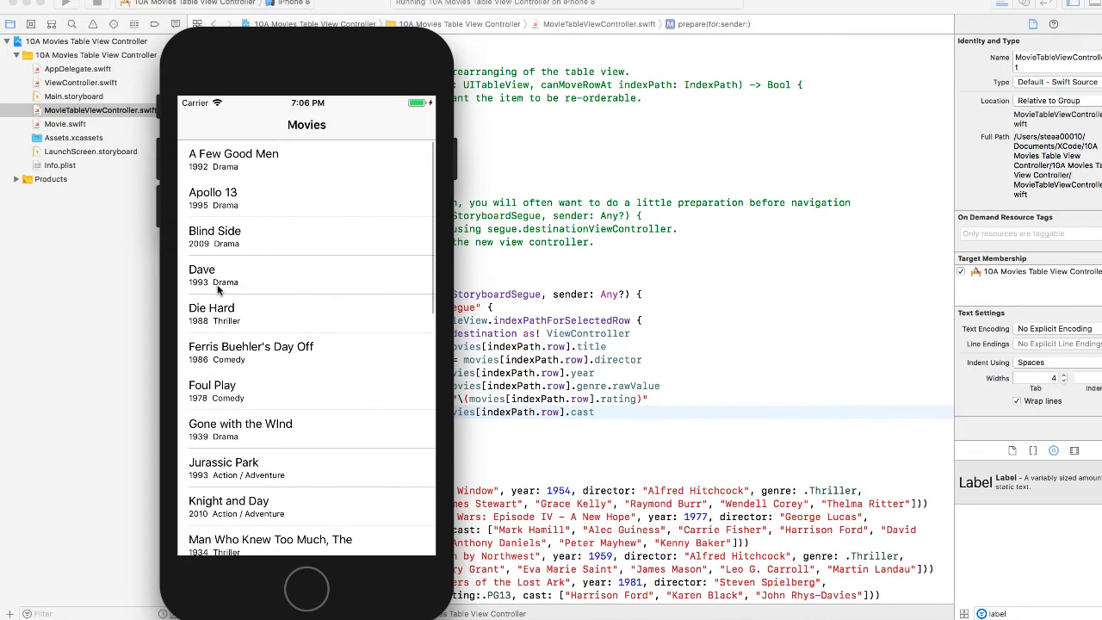
Tap the Ferris Buehler's Day Off row to show its director, year, genre, rating and cast
click(251, 352)
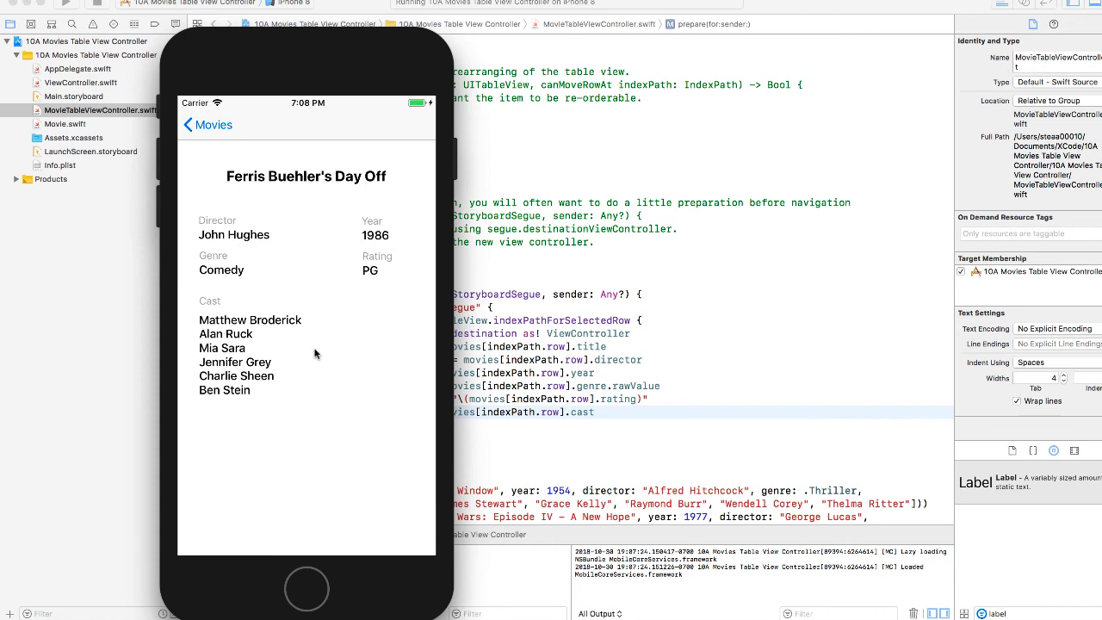